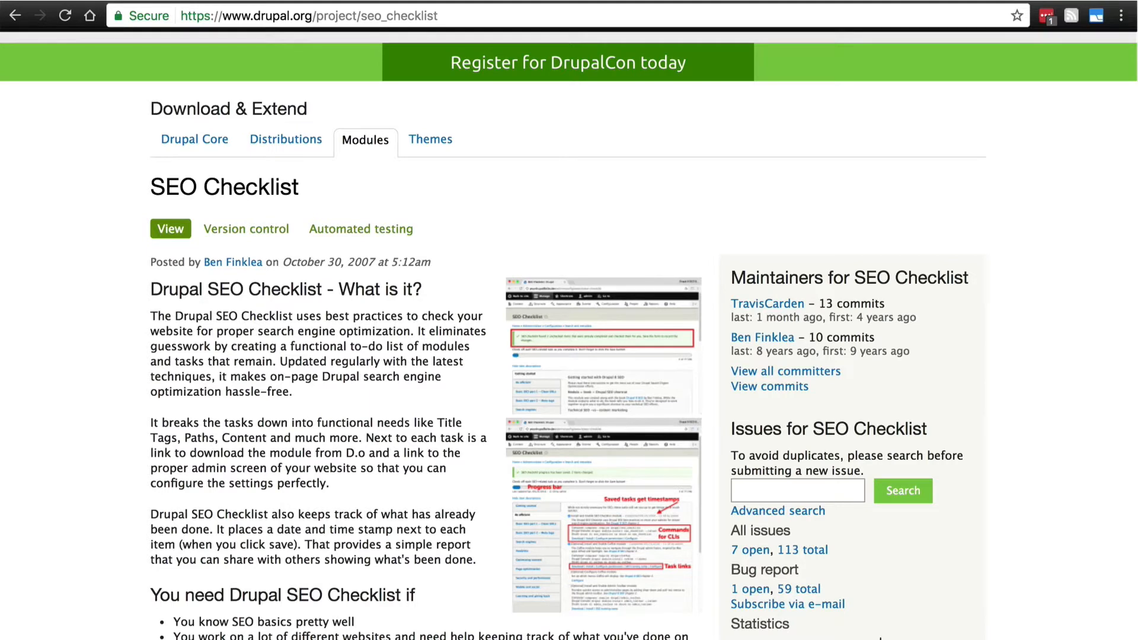
mouse_move(99, 332)
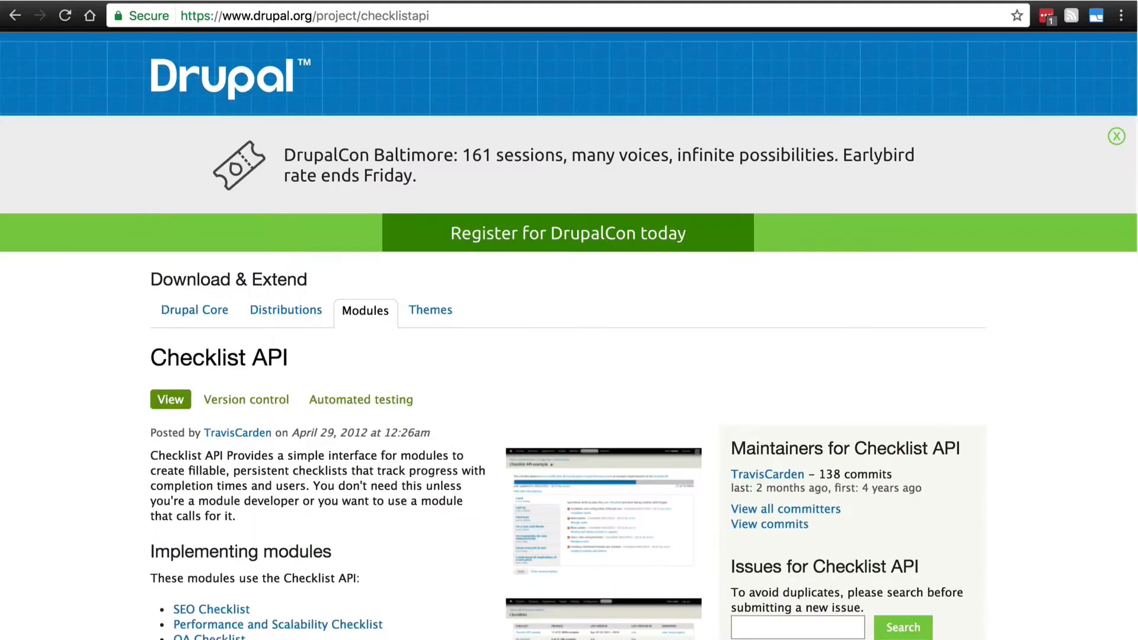
- Scroll down the Module Filter project page on drupal.org
scroll("down", 3)
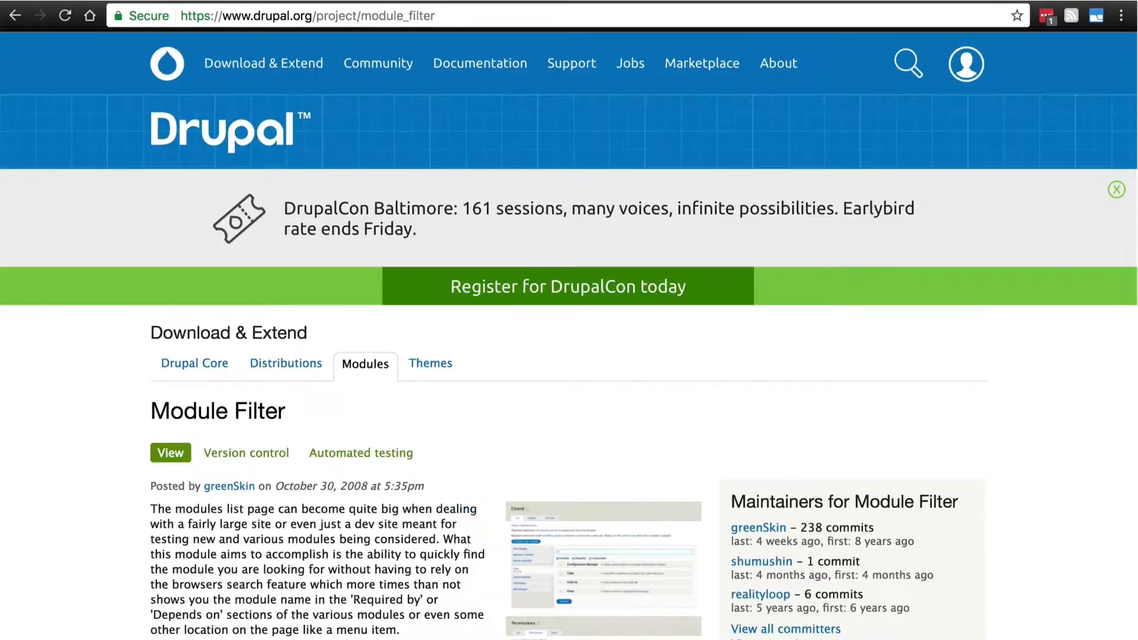
scroll("down", 3)
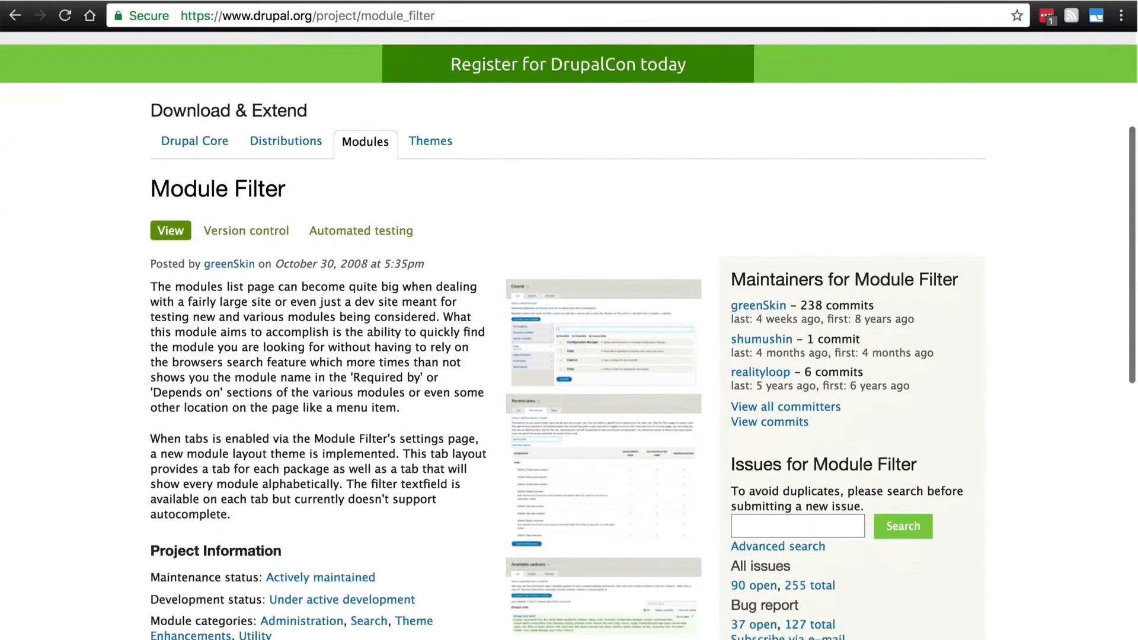
scroll("down", 3)
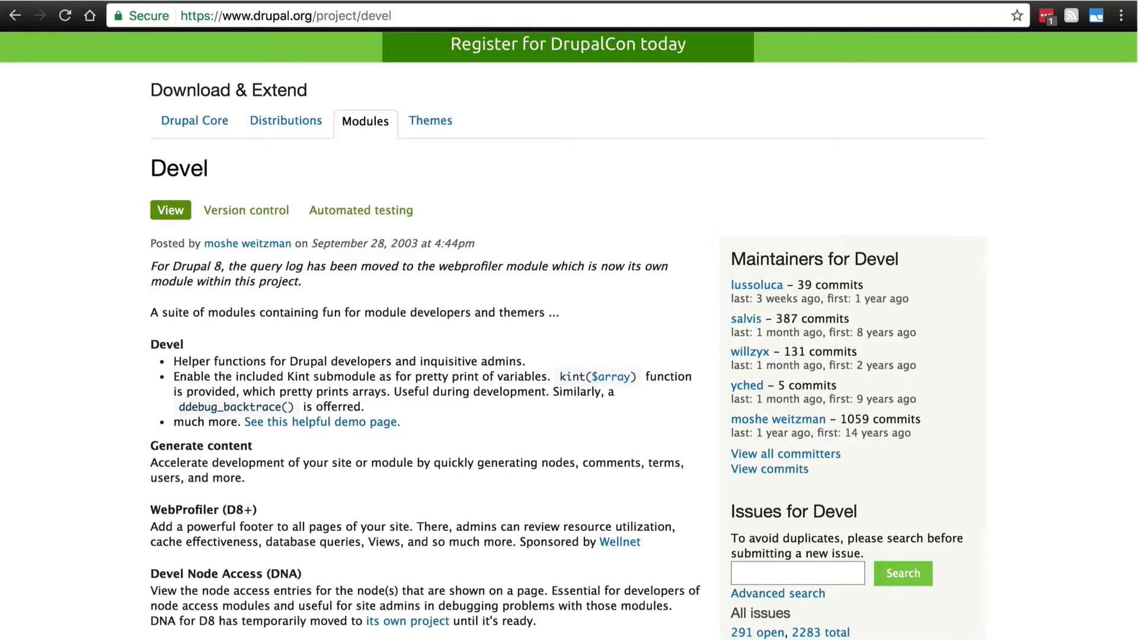
- Scroll the Devel project page to its Downloads table showing 8.x-1.0-rc1
scroll("down", 3)
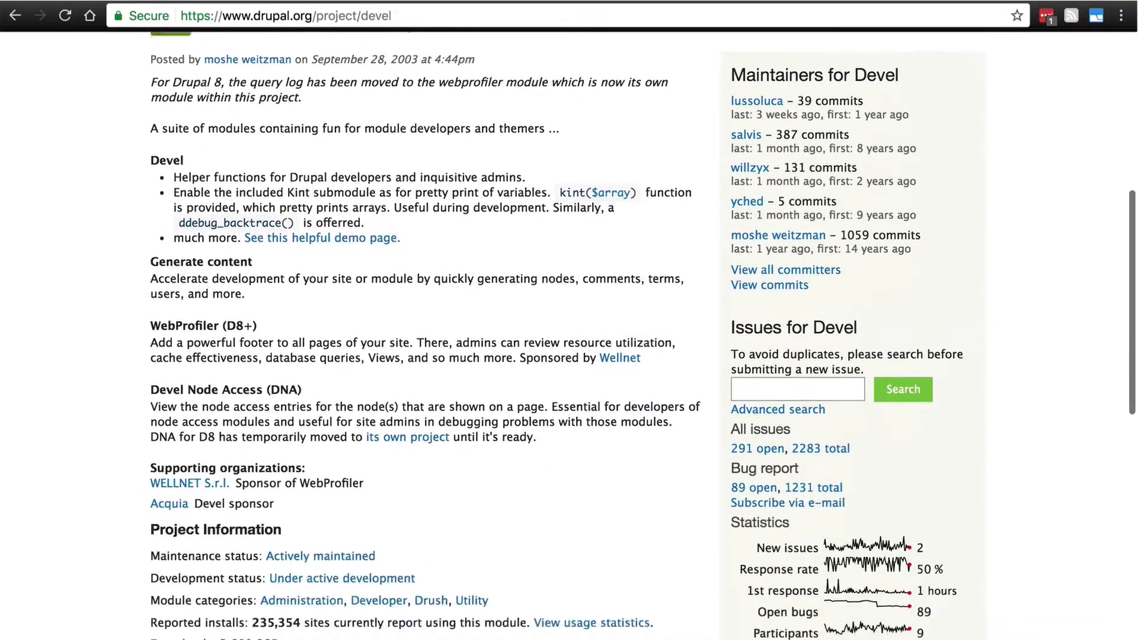
scroll("down", 3)
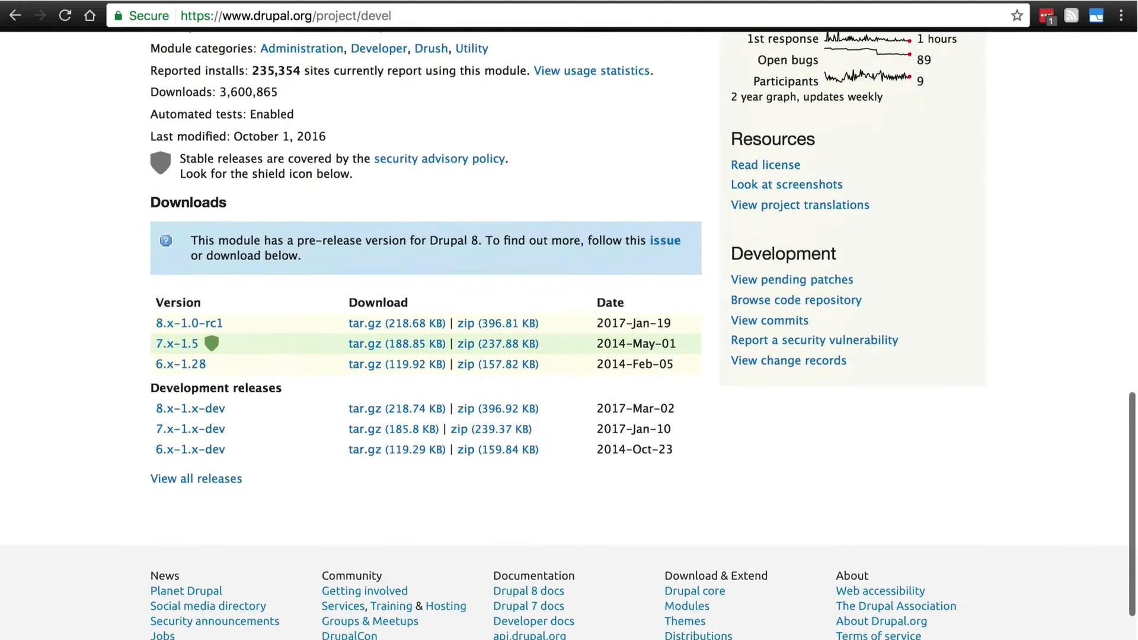
mouse_move(236, 333)
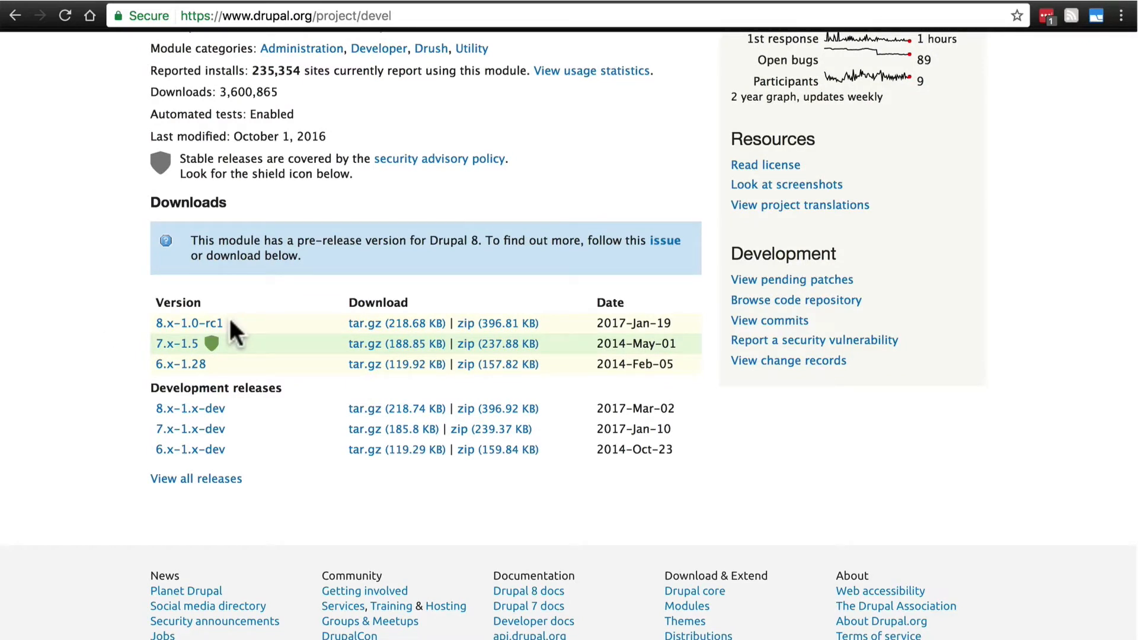
mouse_move(240, 338)
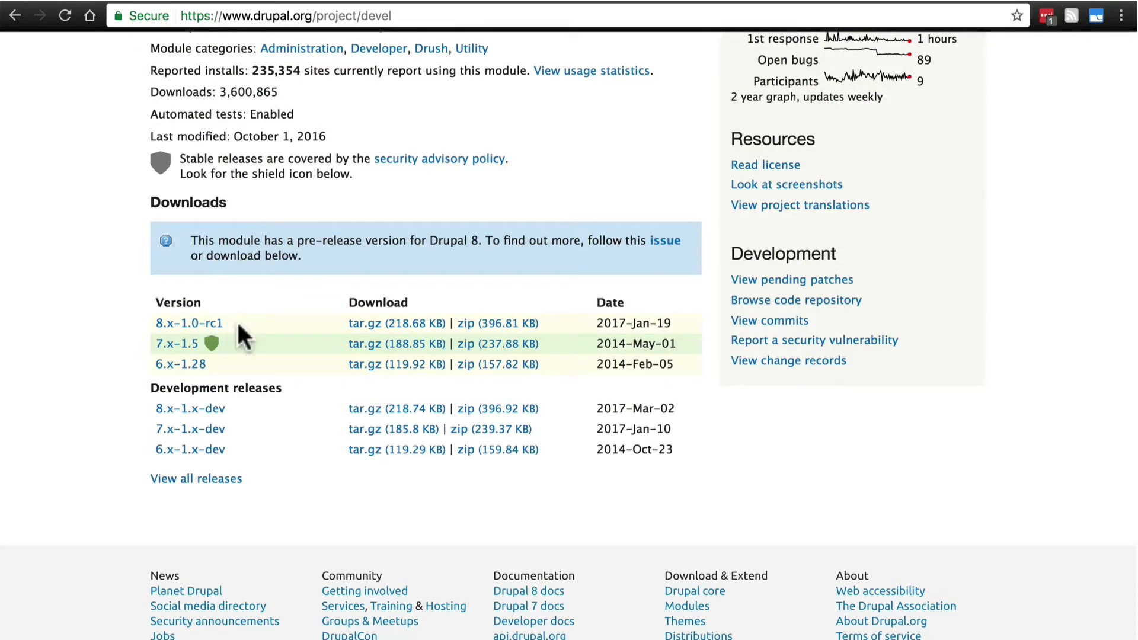
mouse_move(261, 332)
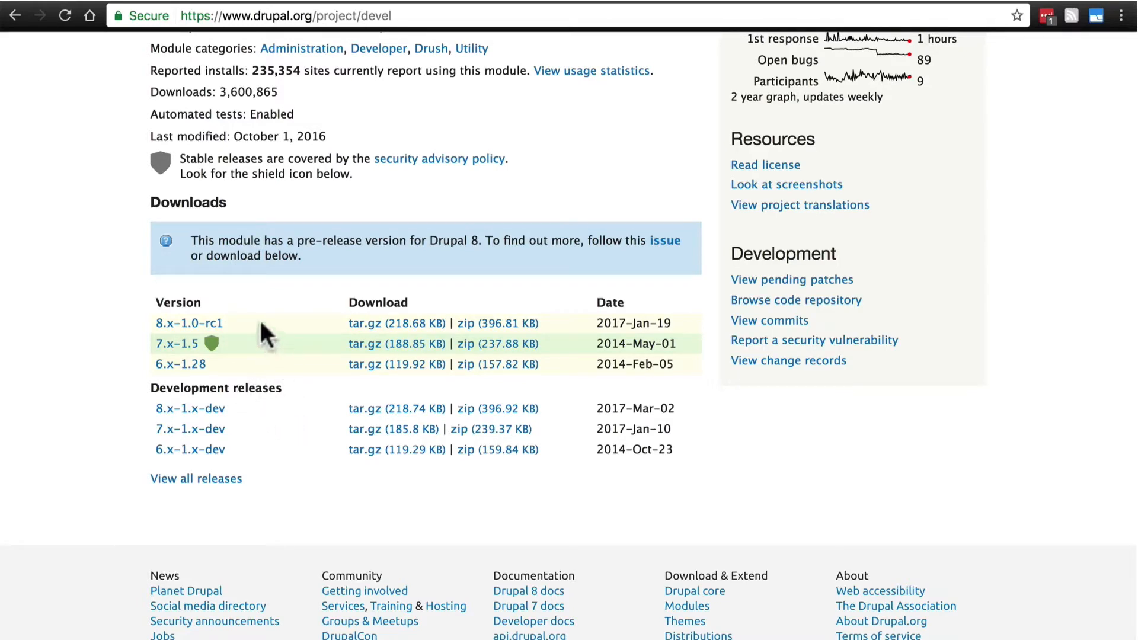
mouse_move(256, 331)
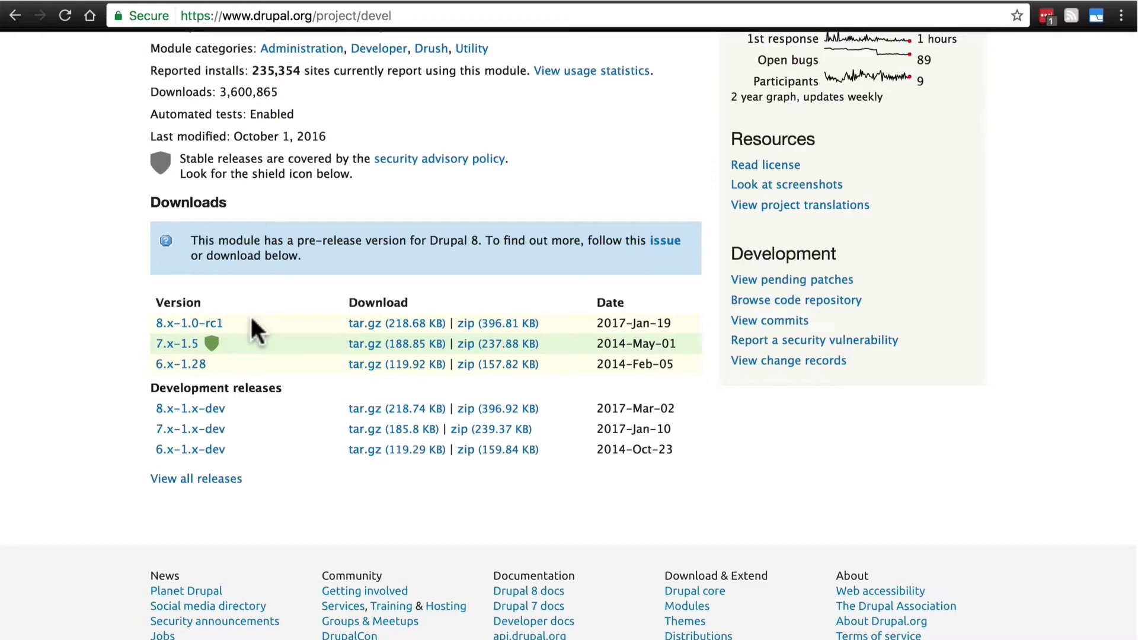
scroll("up", 3)
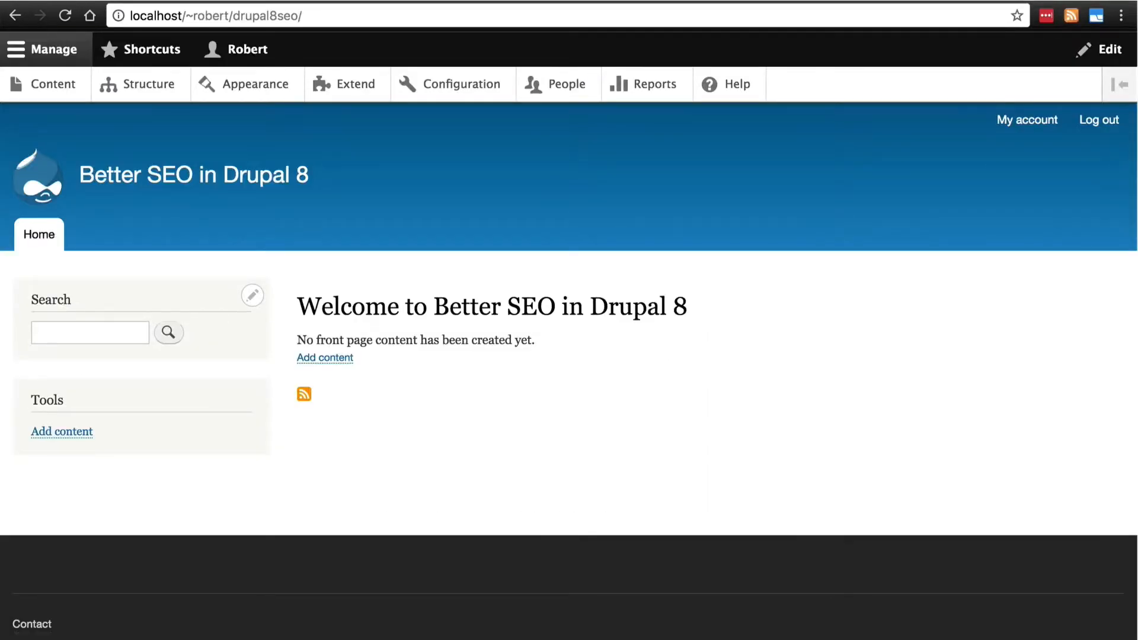
mouse_move(504, 364)
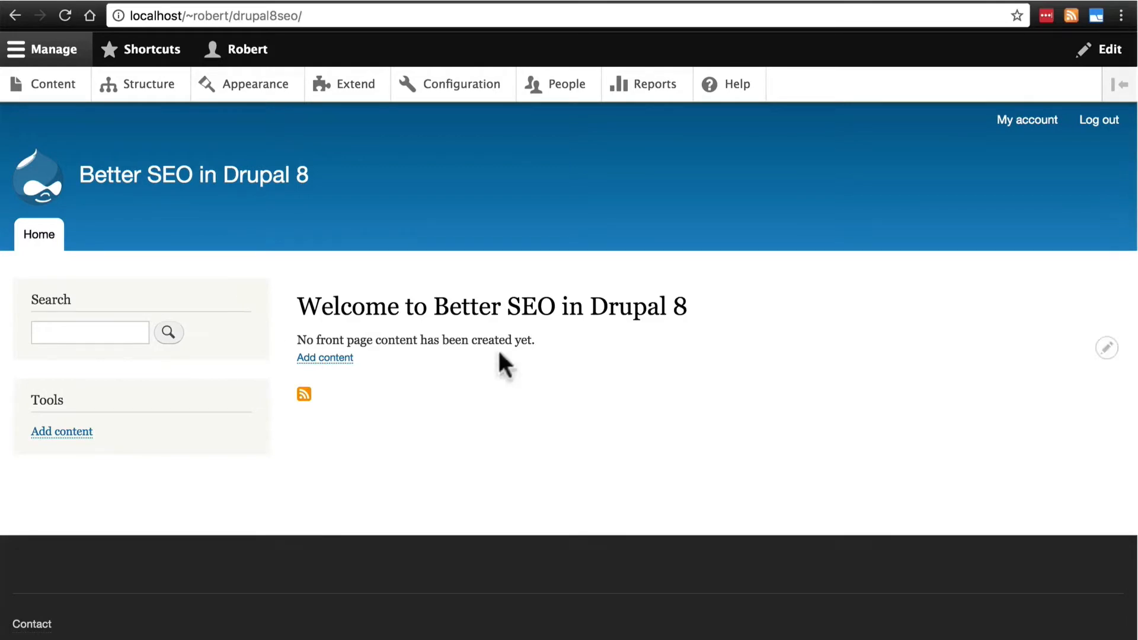
mouse_move(492, 292)
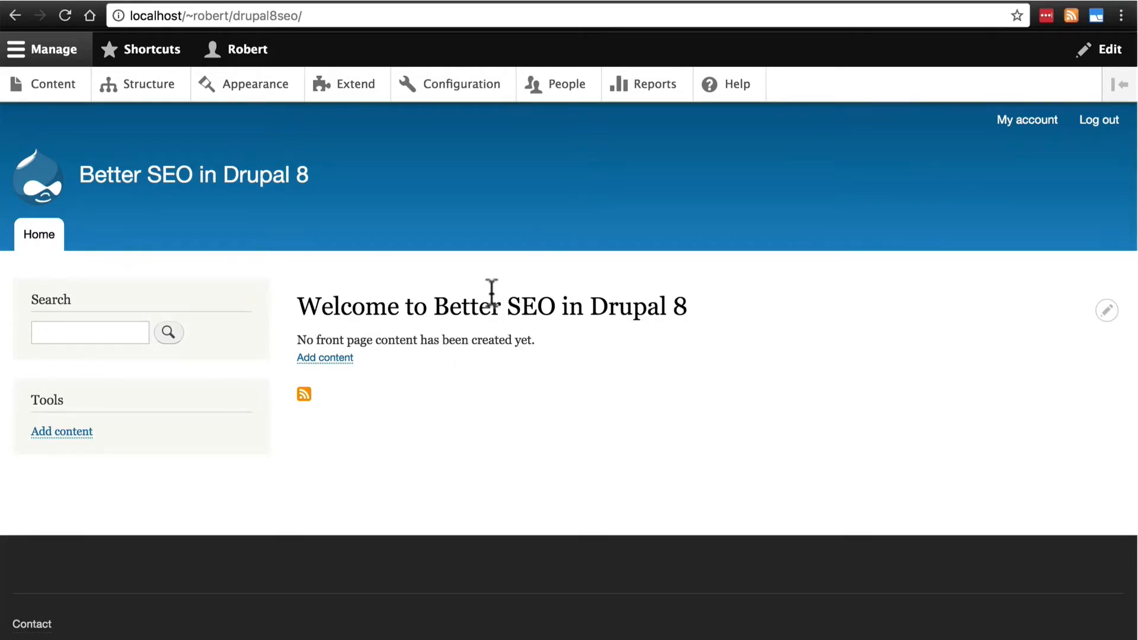
mouse_move(356, 84)
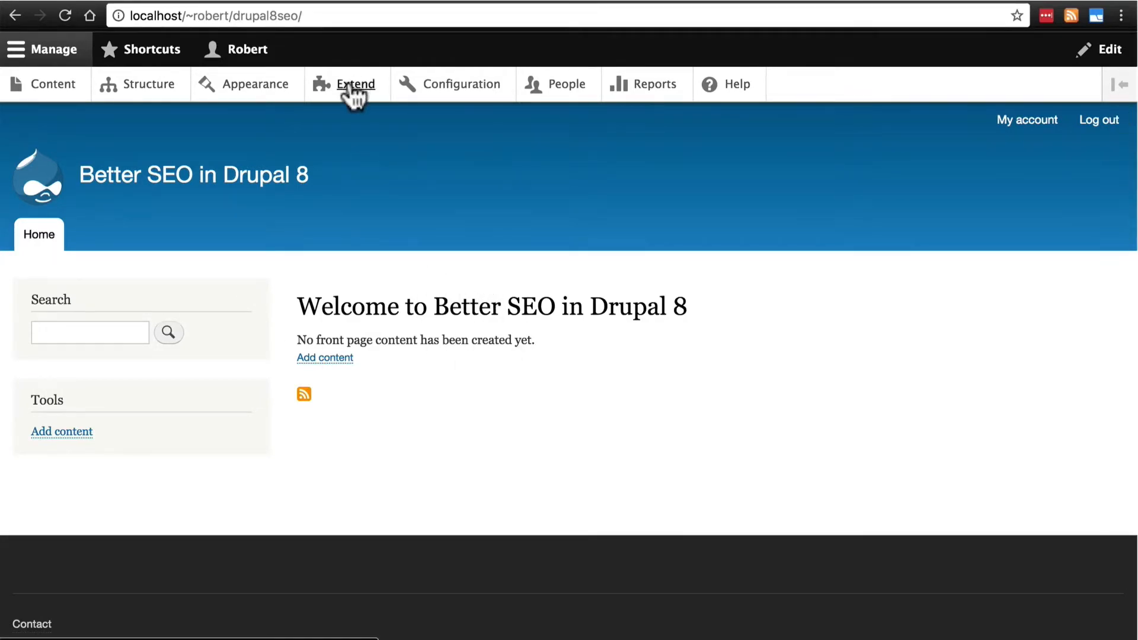
- Go to the Extend page from the admin toolbar
left_click(355, 84)
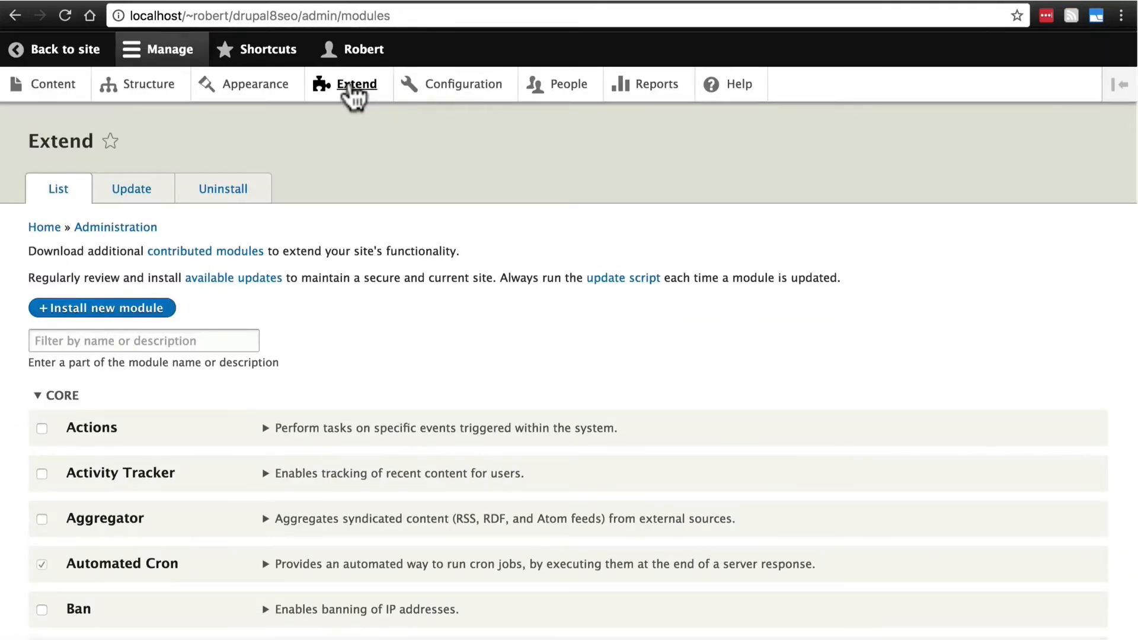
mouse_move(540, 278)
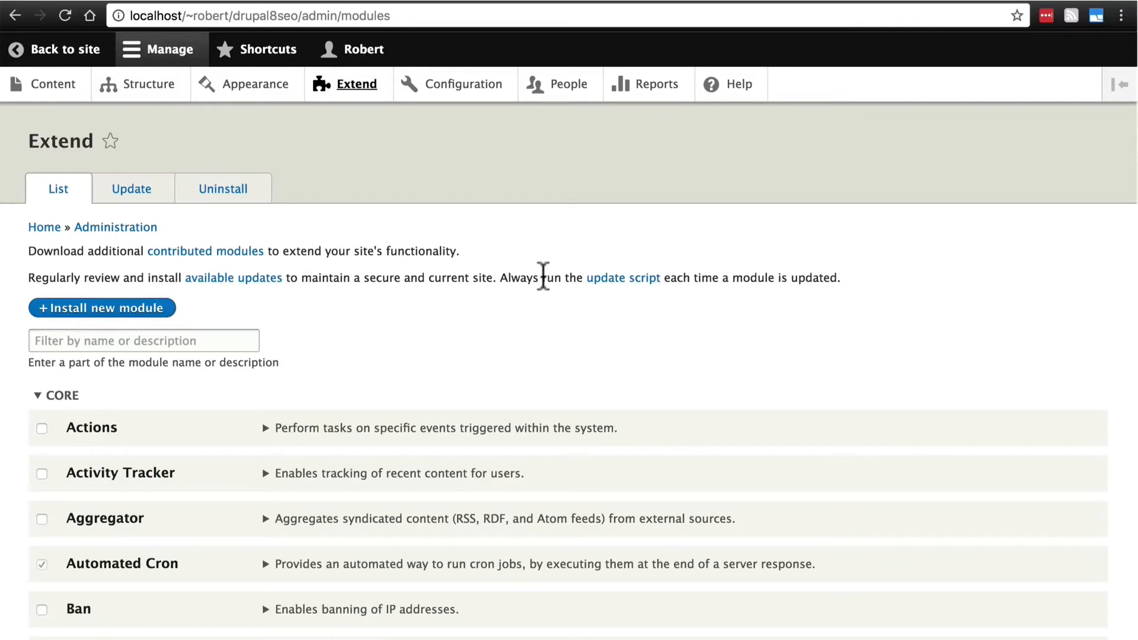
mouse_move(425, 284)
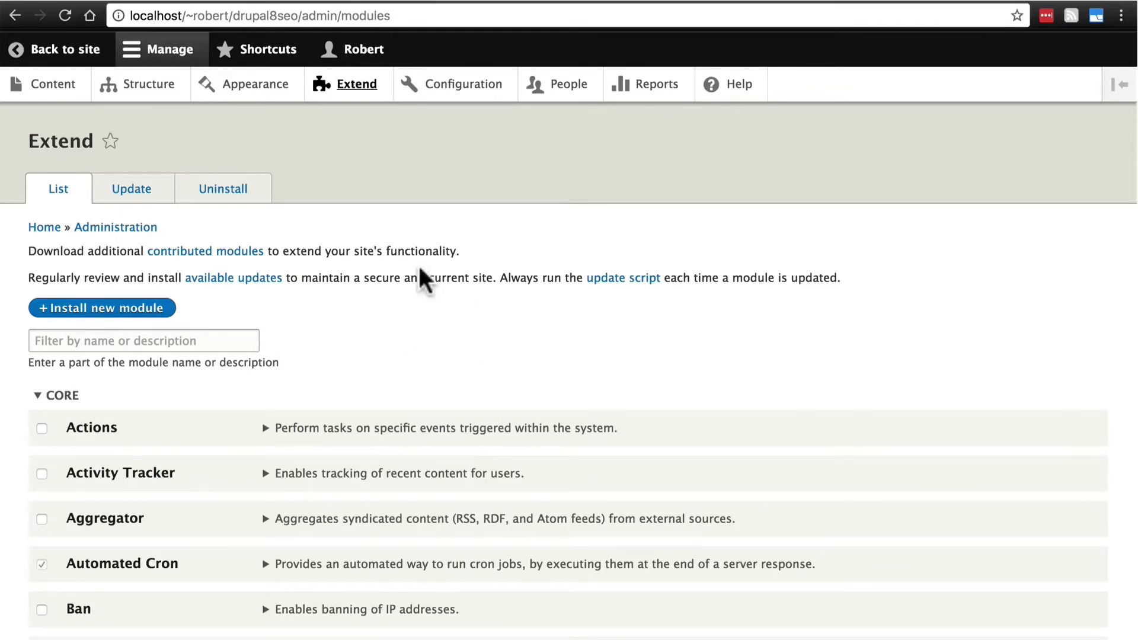
- Tick the Module filter, Devel and Devel generate modules for enabling
scroll("down", 3)
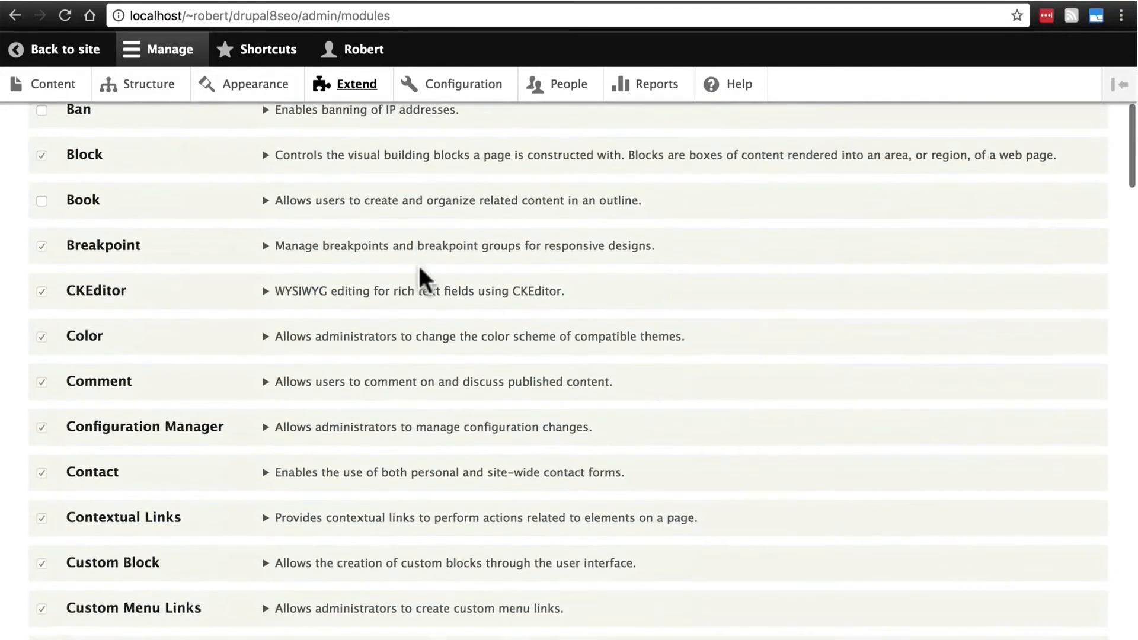
scroll("down", 3)
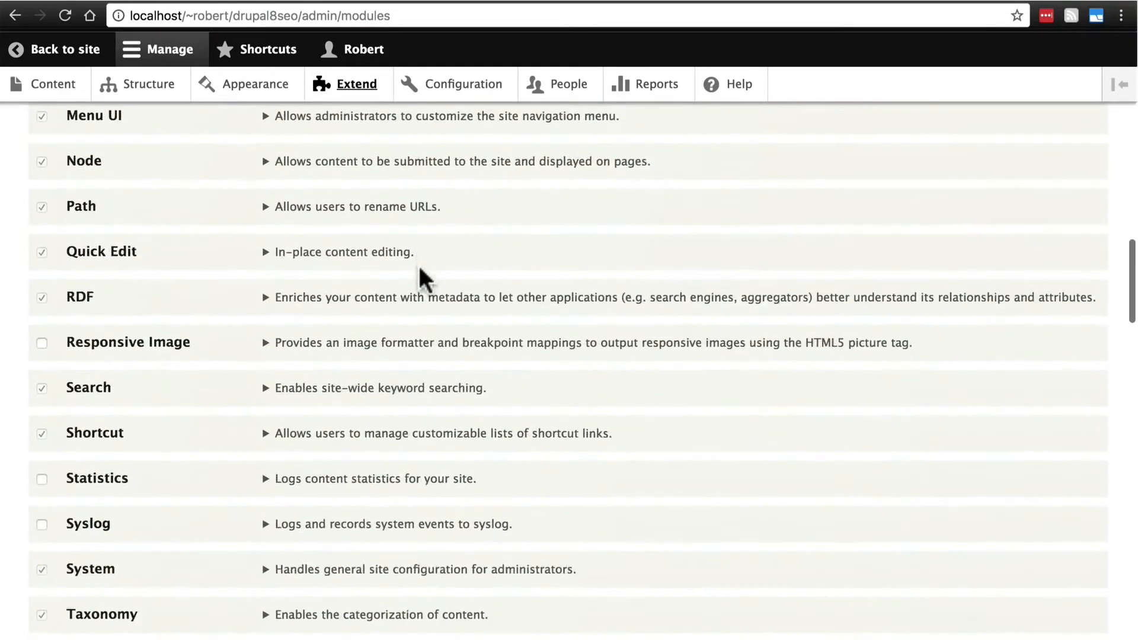
scroll("down", 3)
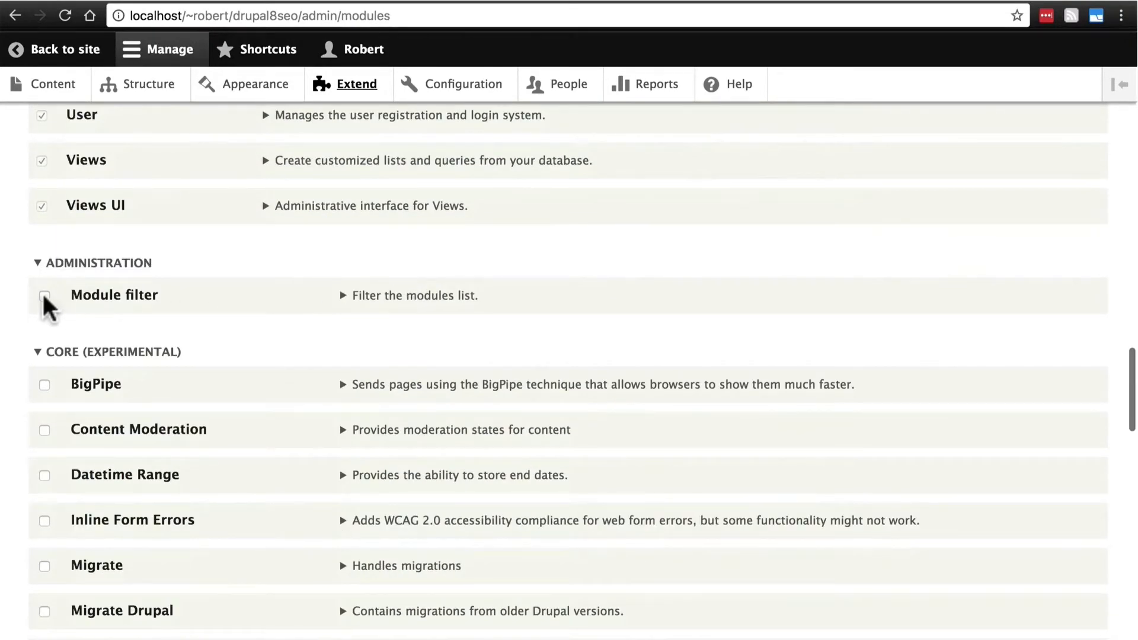
left_click(45, 295)
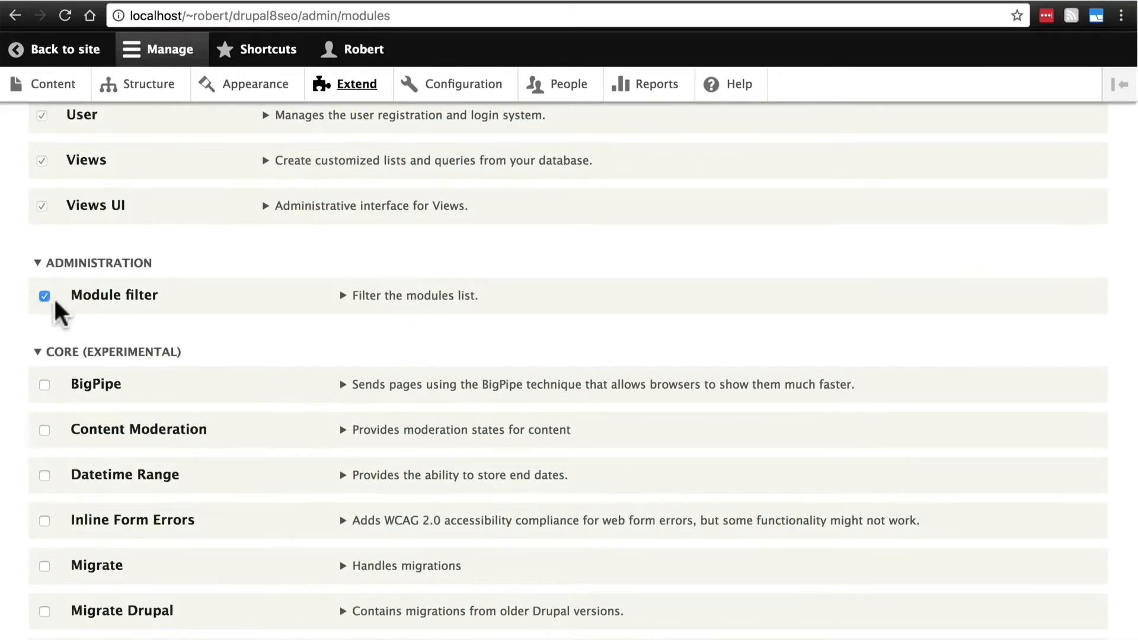
scroll("down", 3)
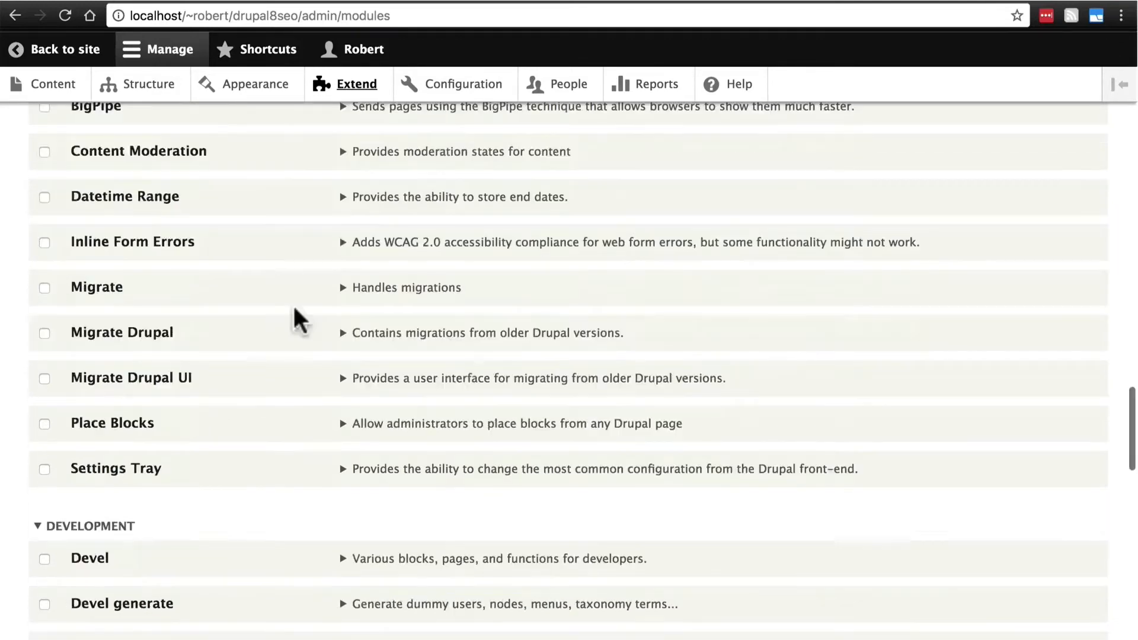
scroll("down", 3)
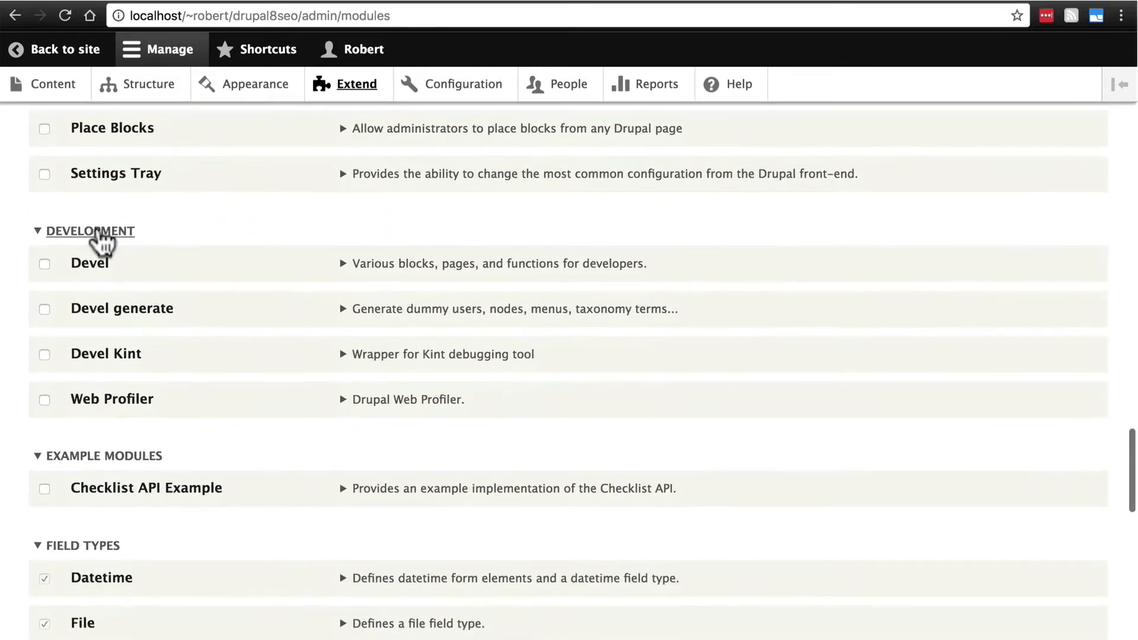
left_click(45, 263)
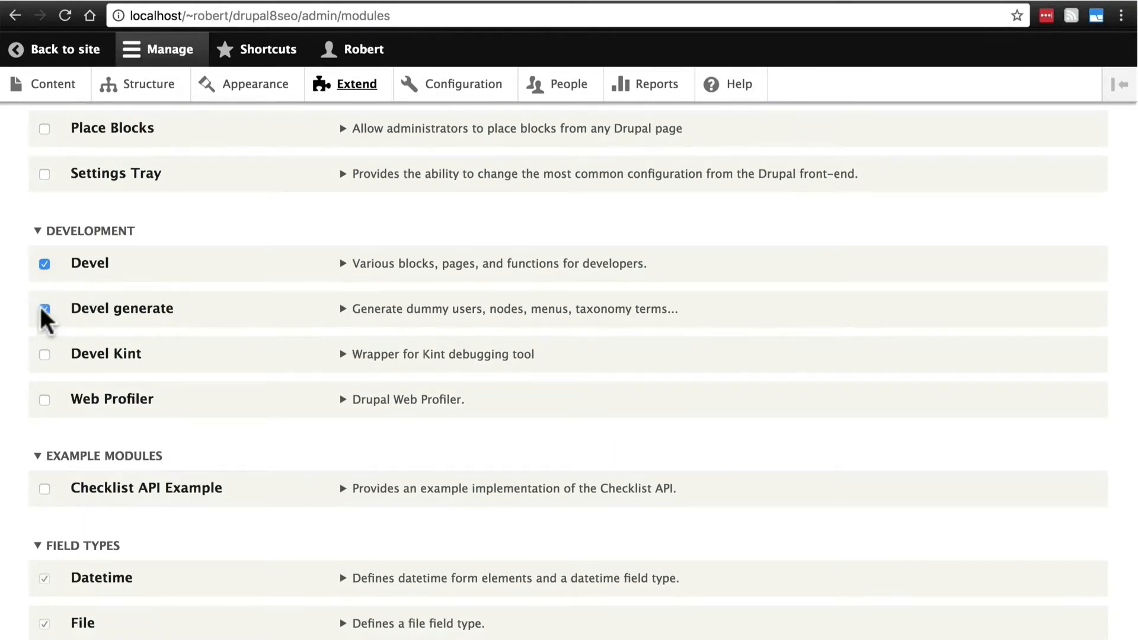
left_click(44, 308)
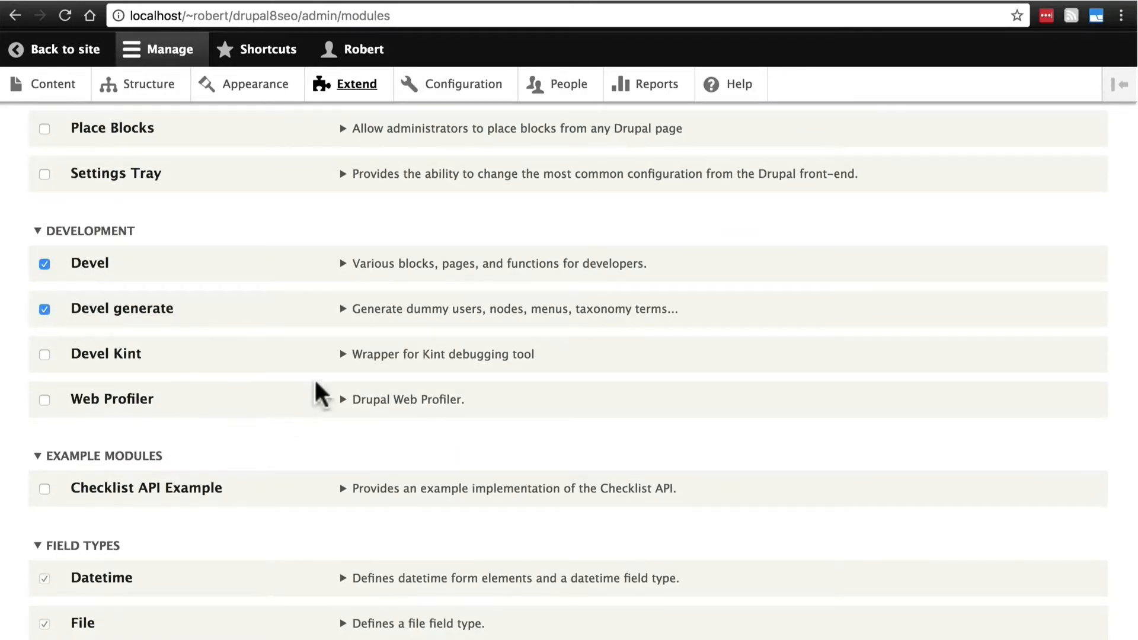
- Tick the Checklist API module further down the list
scroll("down", 3)
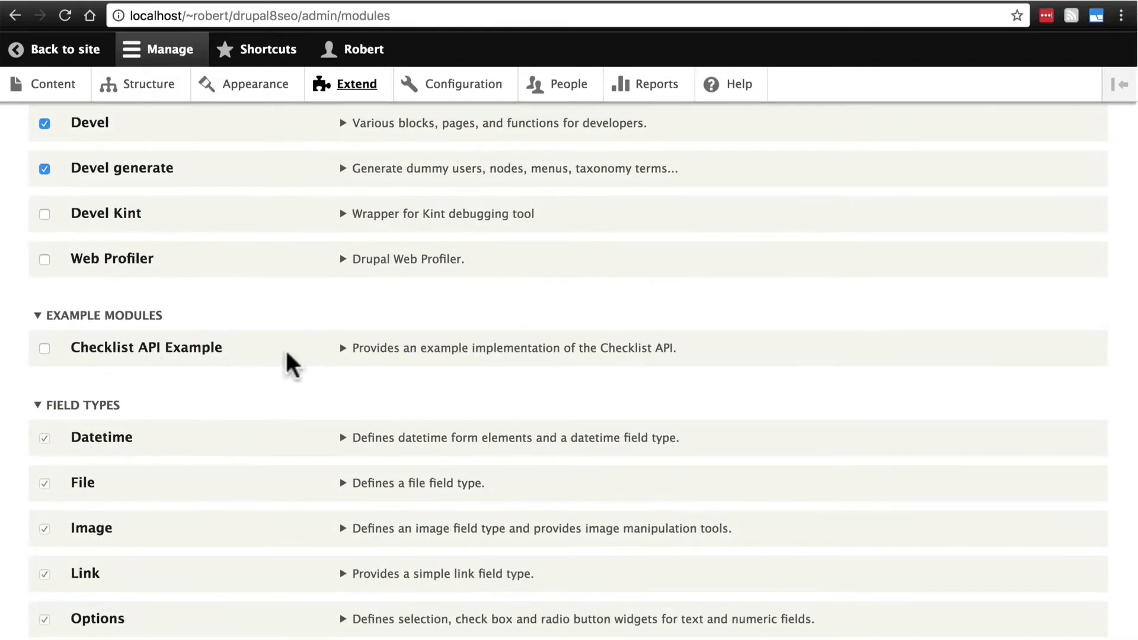
mouse_move(297, 342)
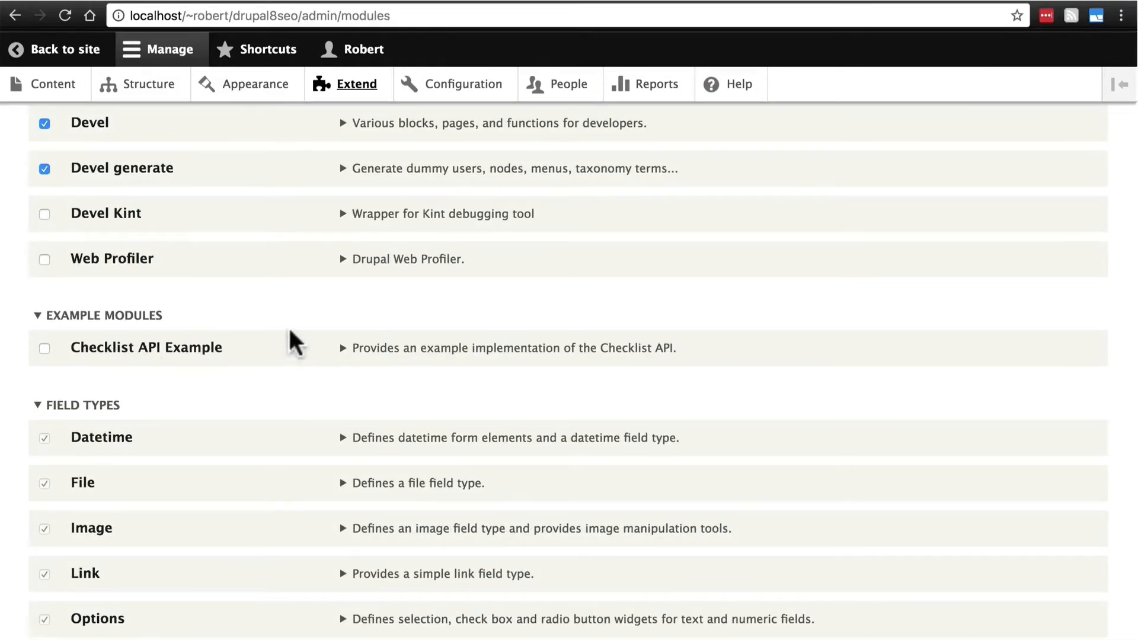
scroll("down", 3)
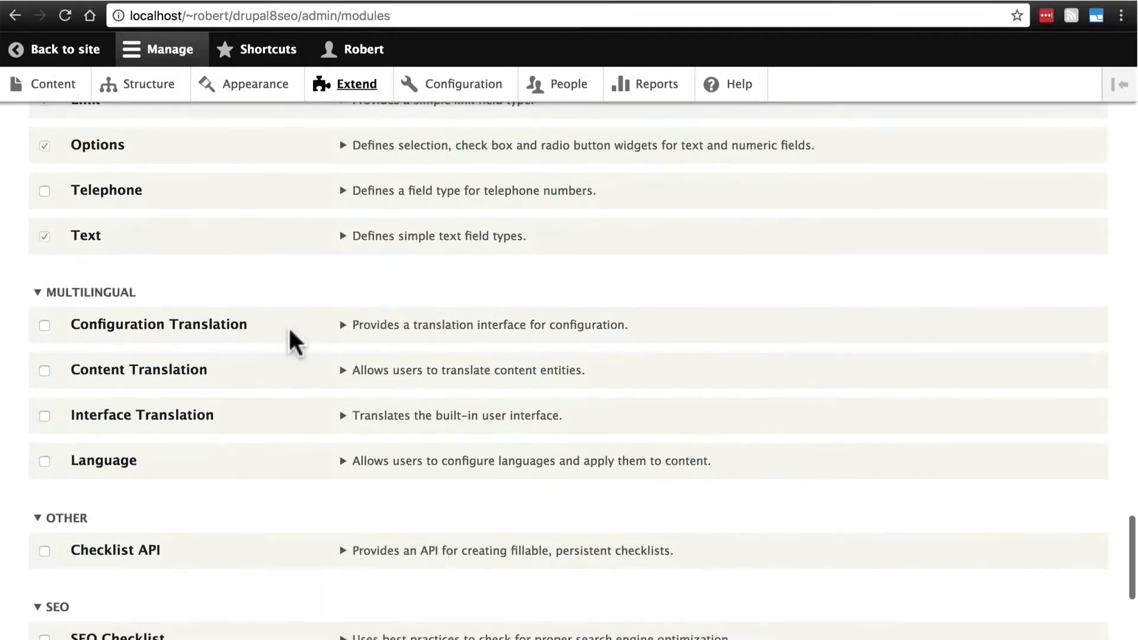
scroll("down", 3)
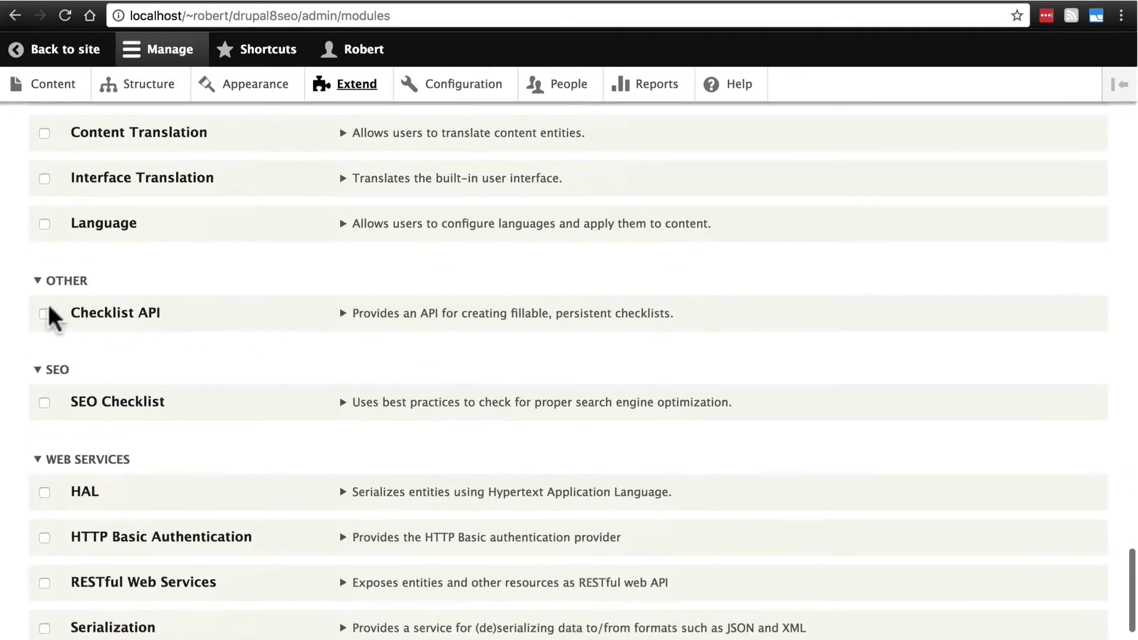
left_click(45, 313)
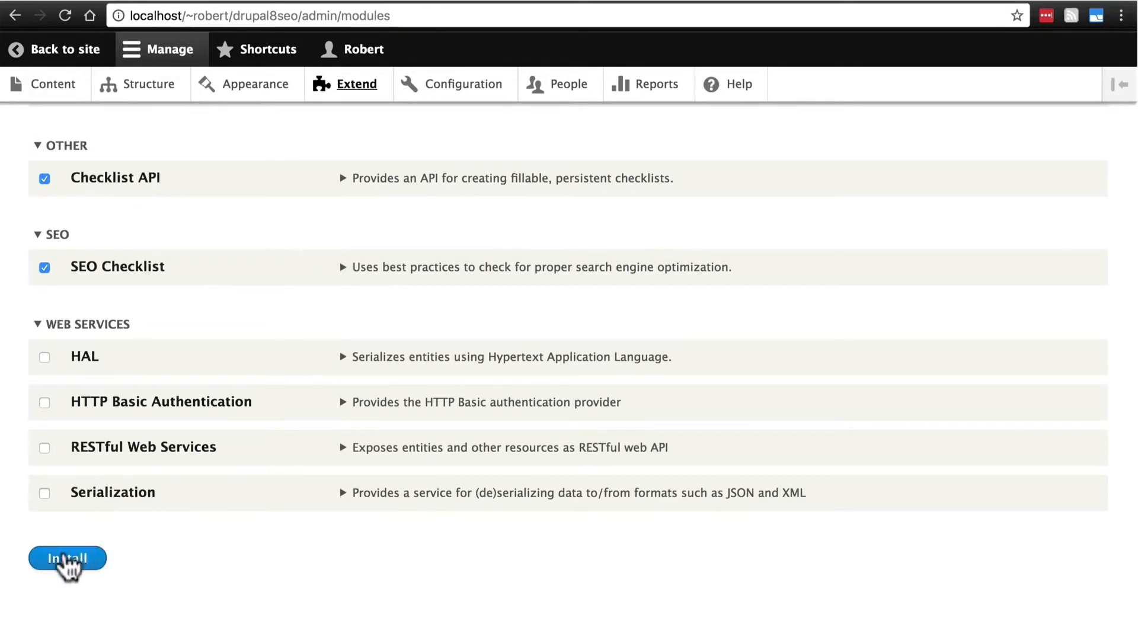
- Install the five marked modules, then browse the Field types, Administration and Multilingual categories
left_click(67, 559)
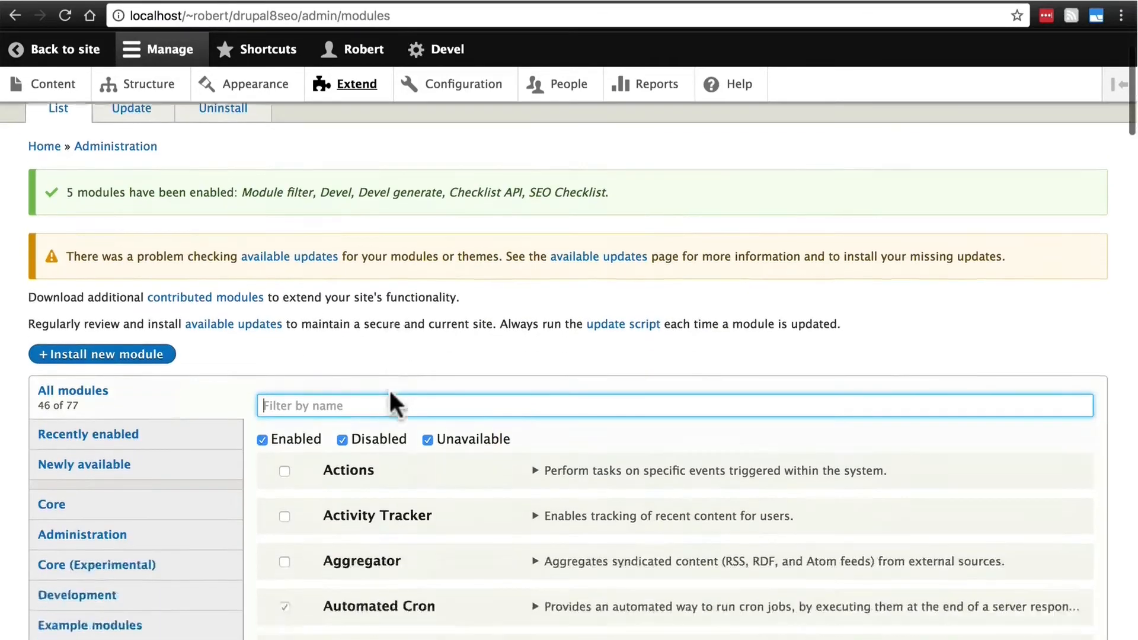
scroll("down", 3)
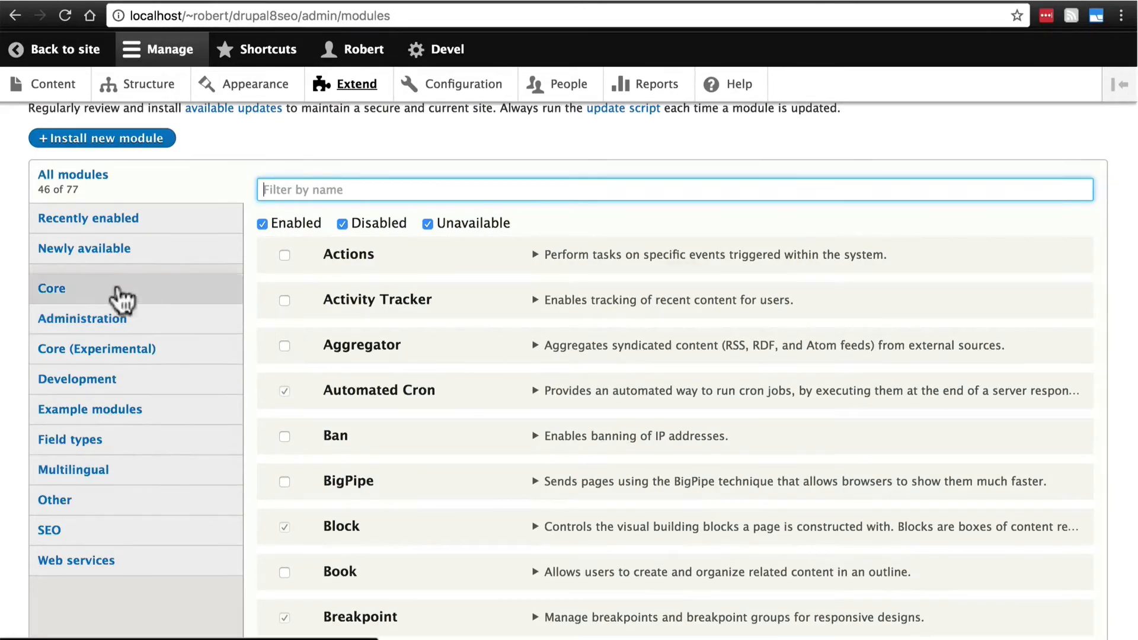
mouse_move(150, 486)
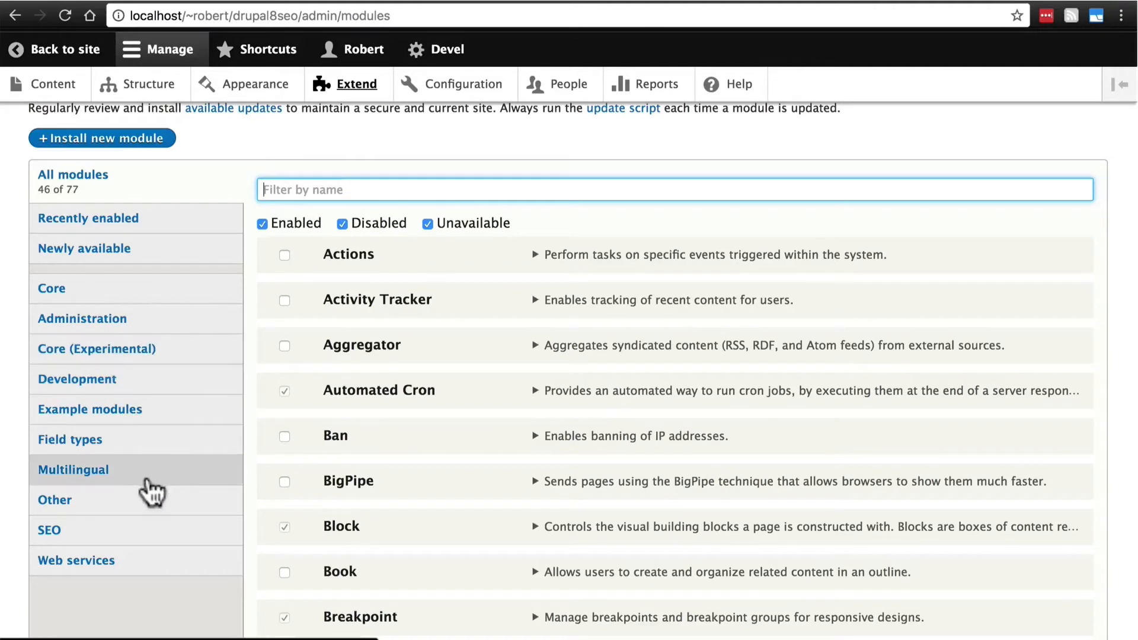
left_click(70, 426)
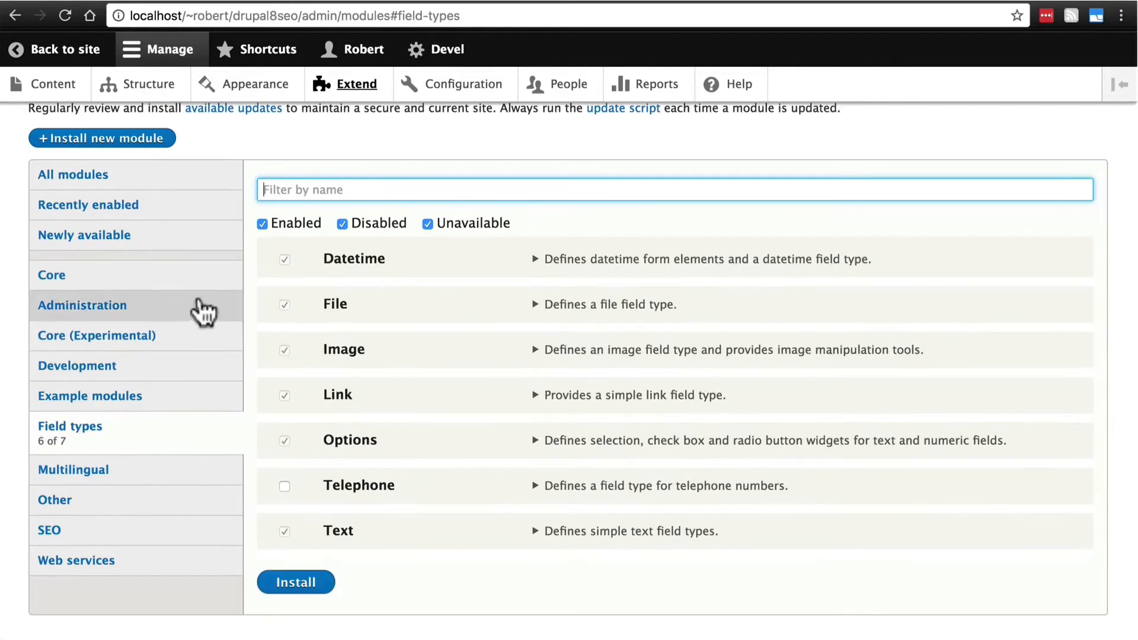
left_click(81, 305)
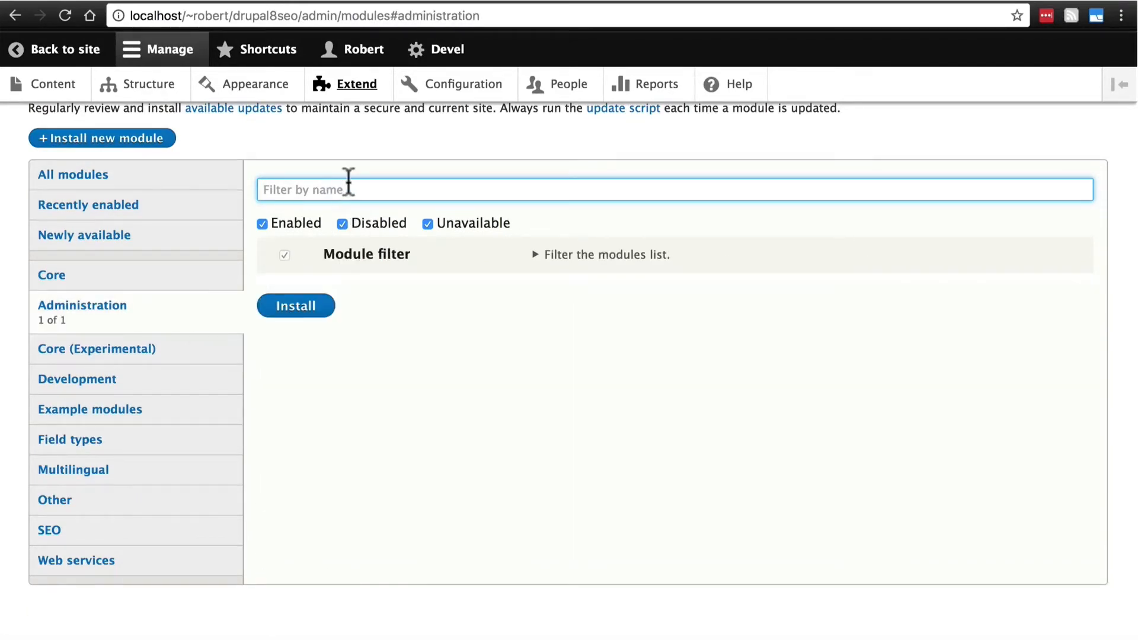
mouse_move(362, 407)
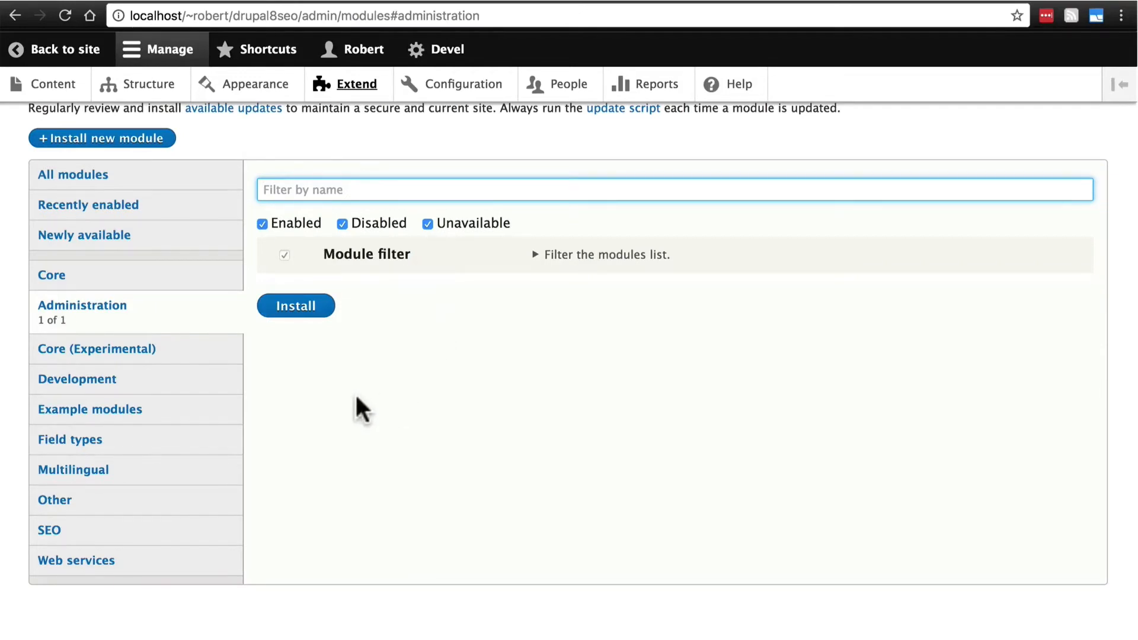
mouse_move(165, 470)
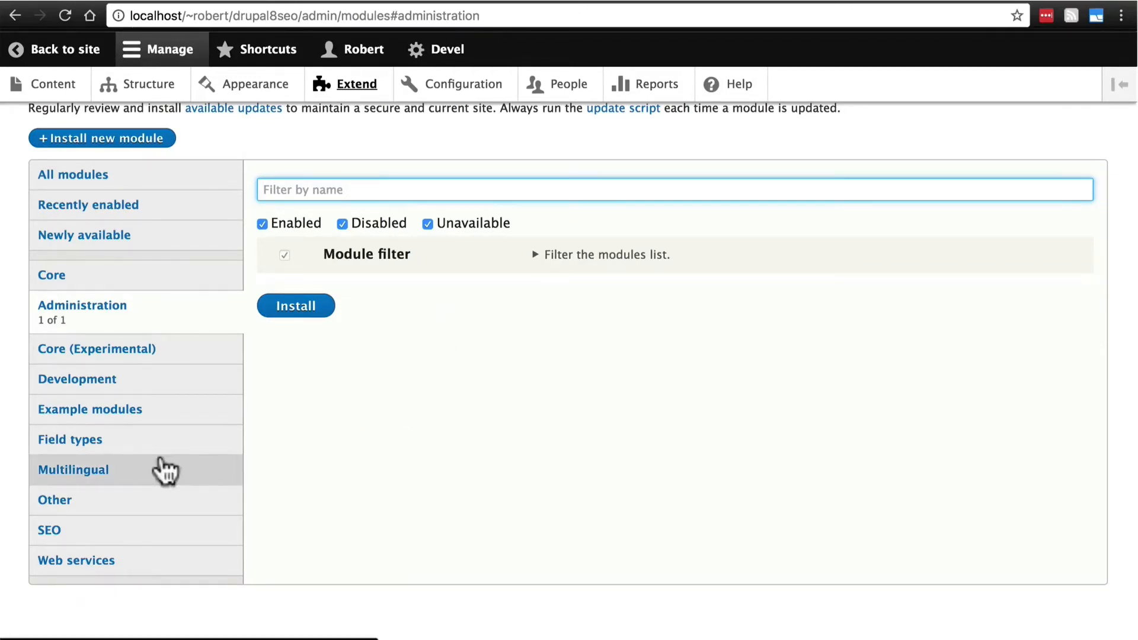
left_click(73, 469)
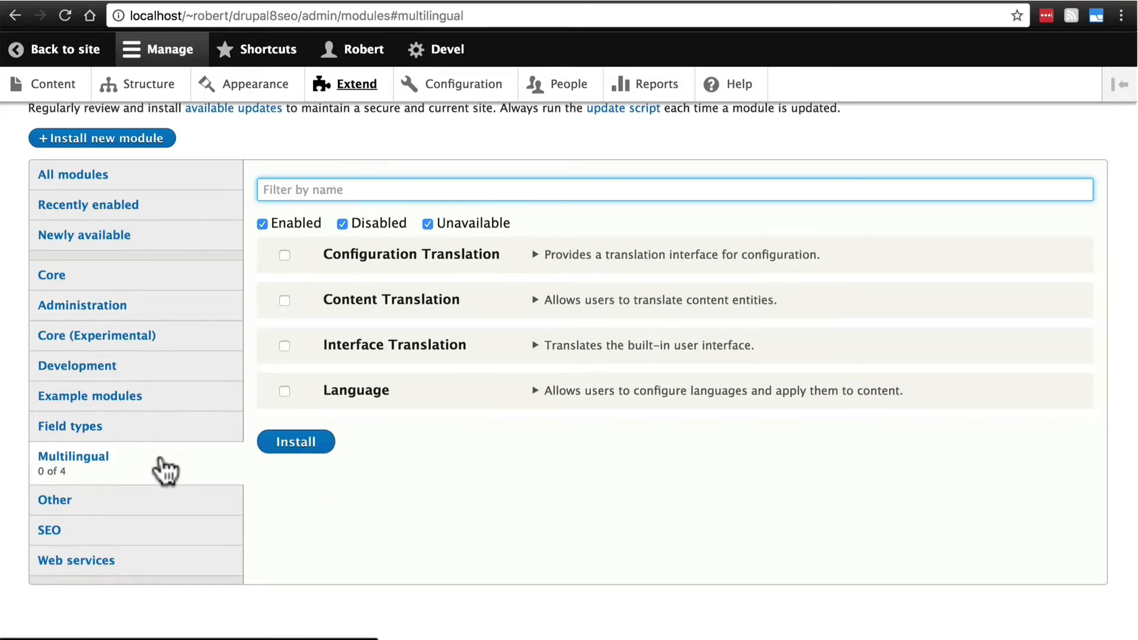
mouse_move(465, 83)
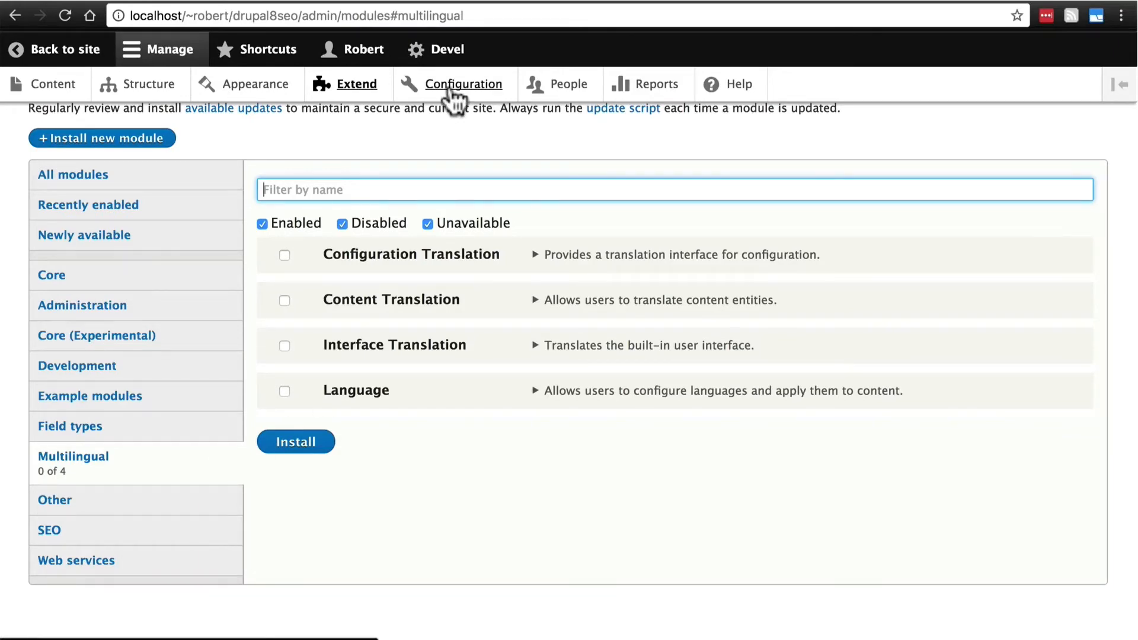
- Open SEO Checklist under Configuration's Search and Metadata, showing 0 of 77 done
left_click(465, 84)
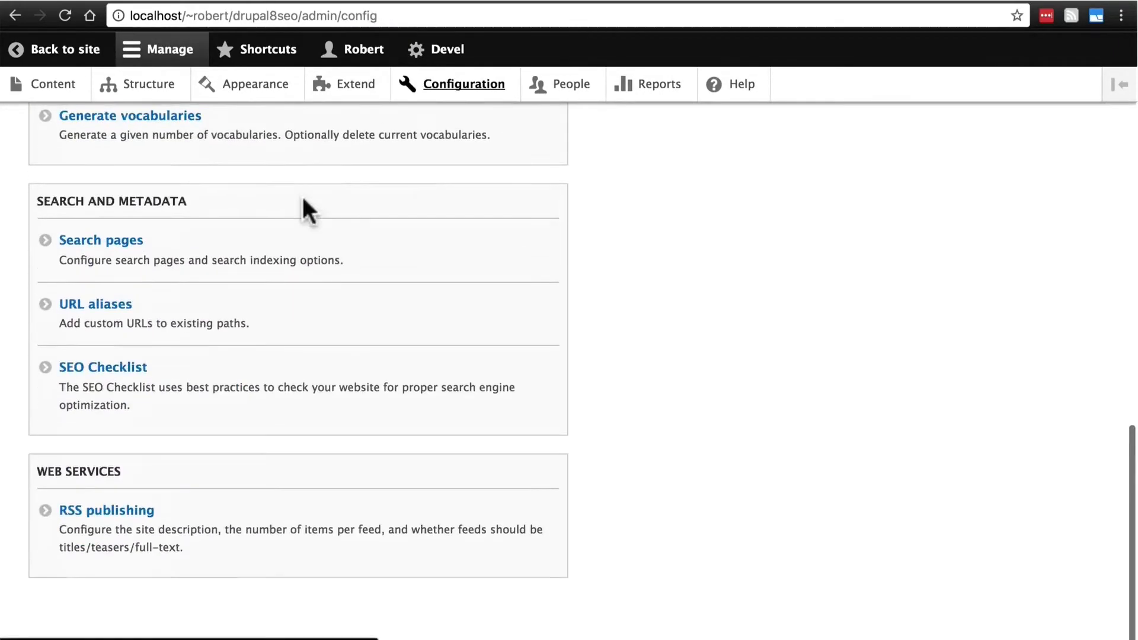
mouse_move(142, 203)
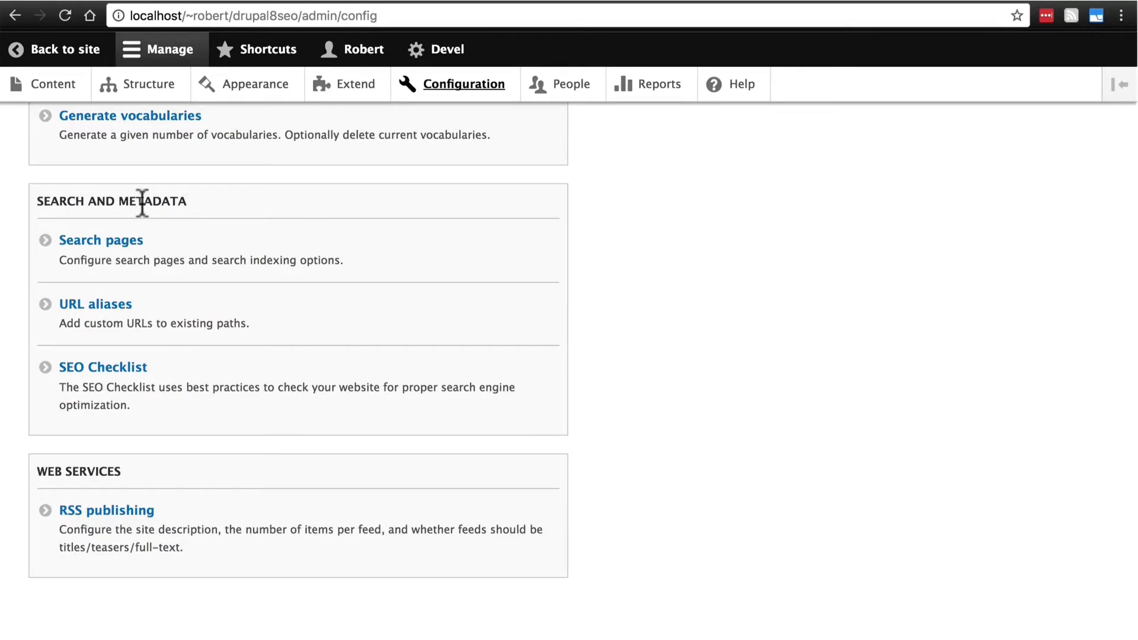
mouse_move(104, 366)
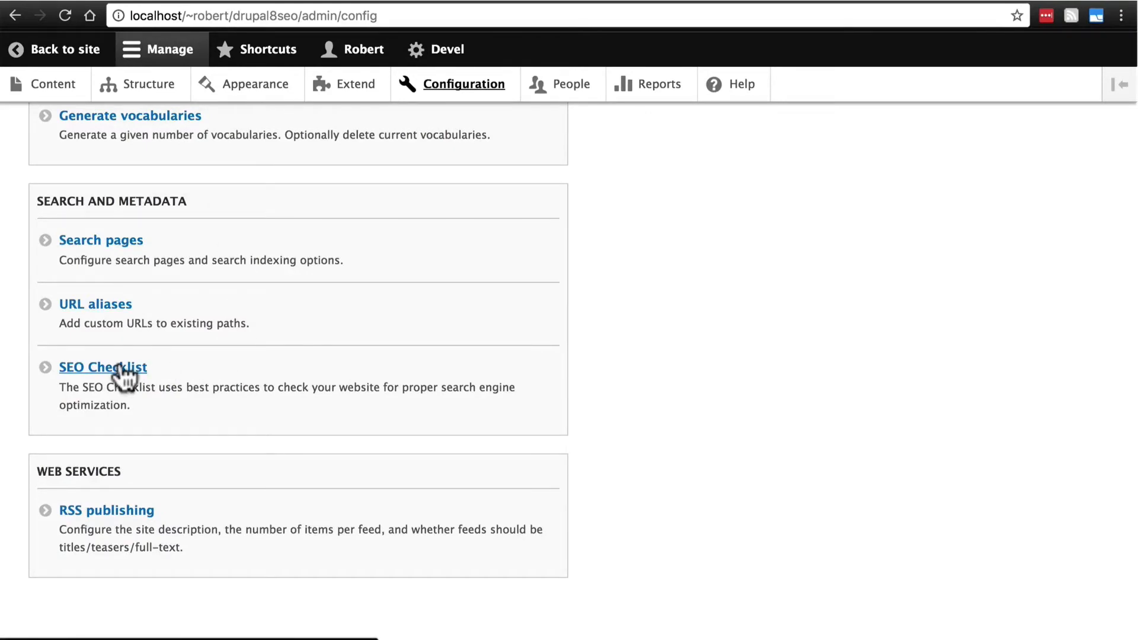
left_click(103, 367)
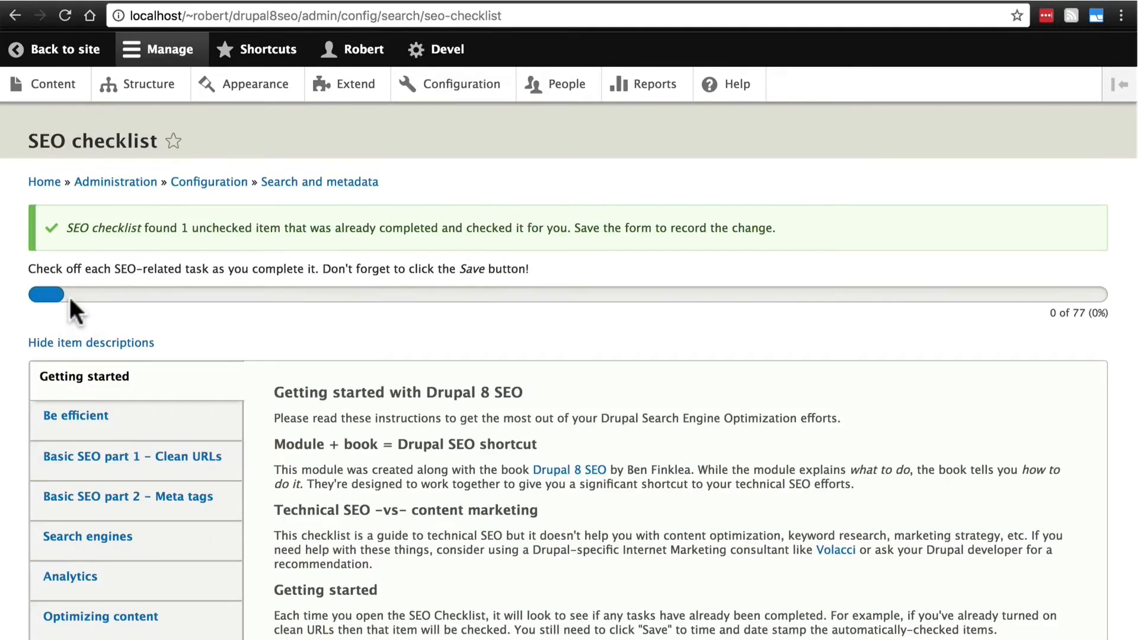
mouse_move(55, 290)
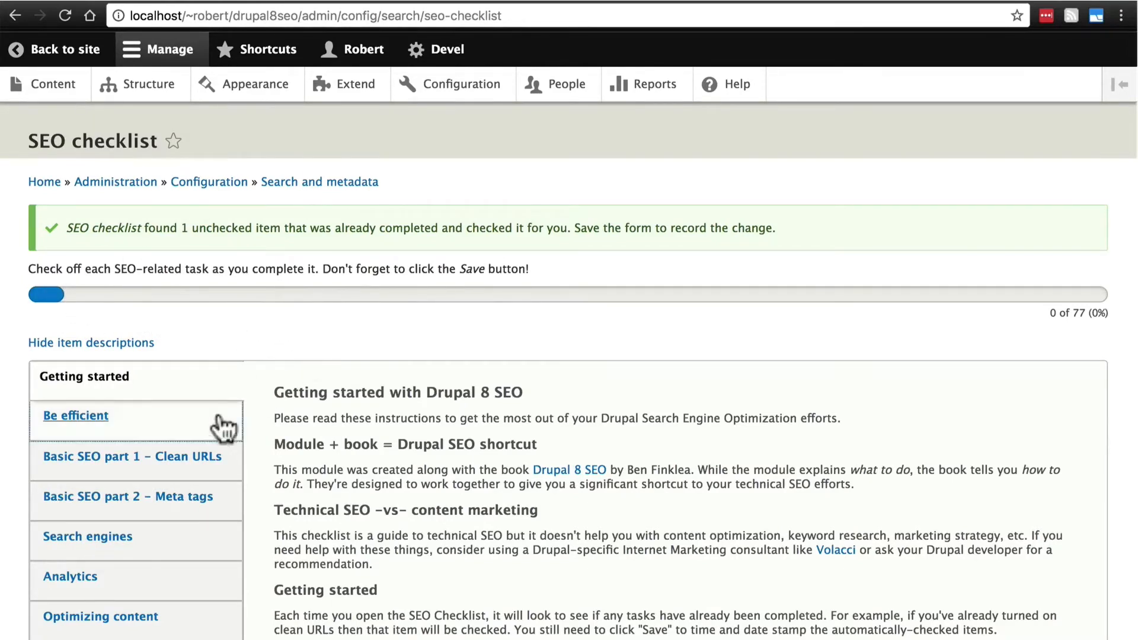
- Save the checklist with the Be efficient install-SEO-Checklist task ticked
left_click(75, 415)
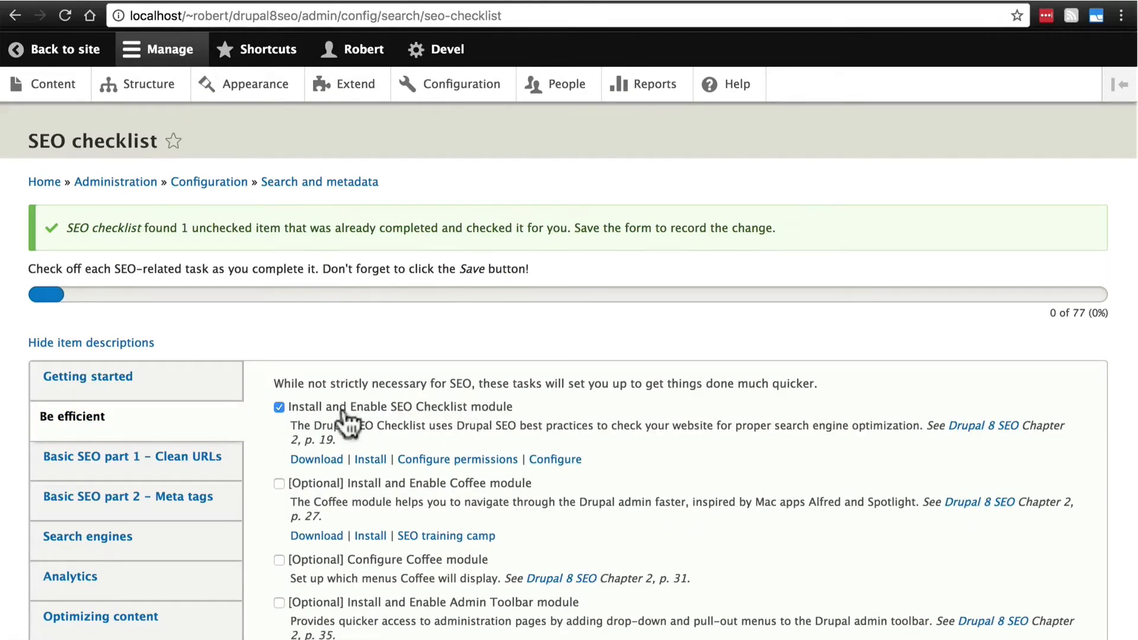
mouse_move(347, 384)
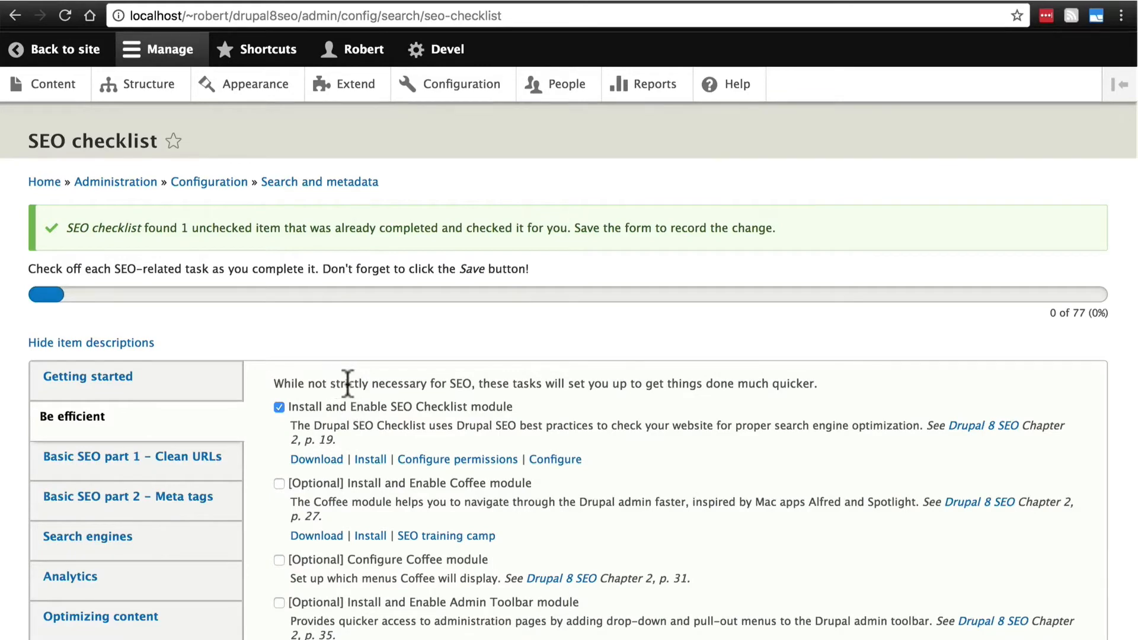
mouse_move(327, 336)
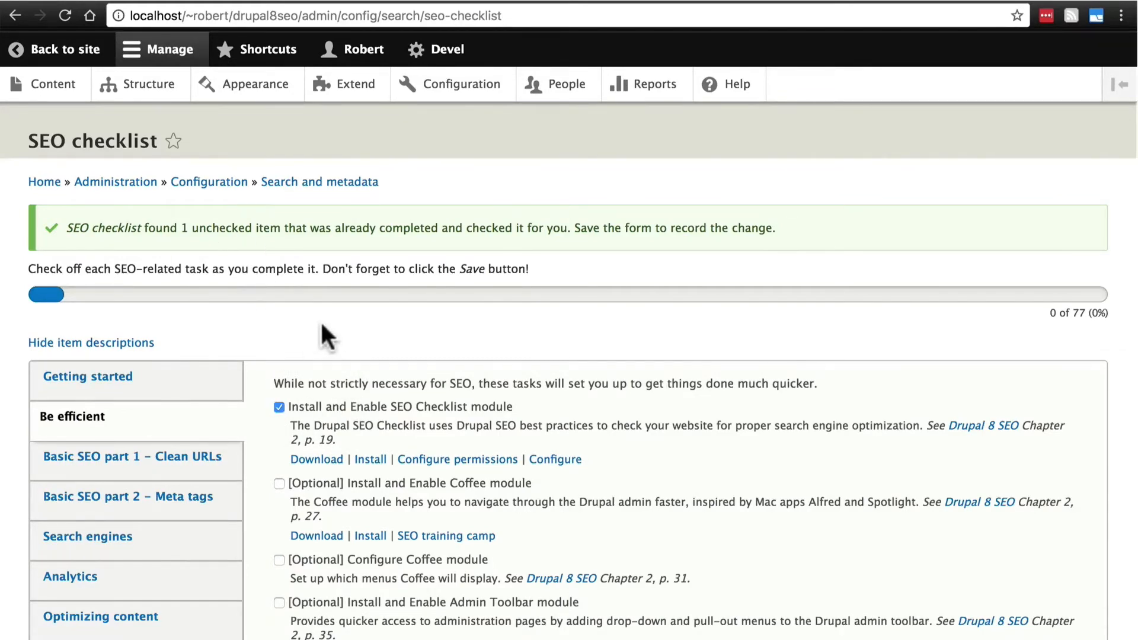
scroll("down", 3)
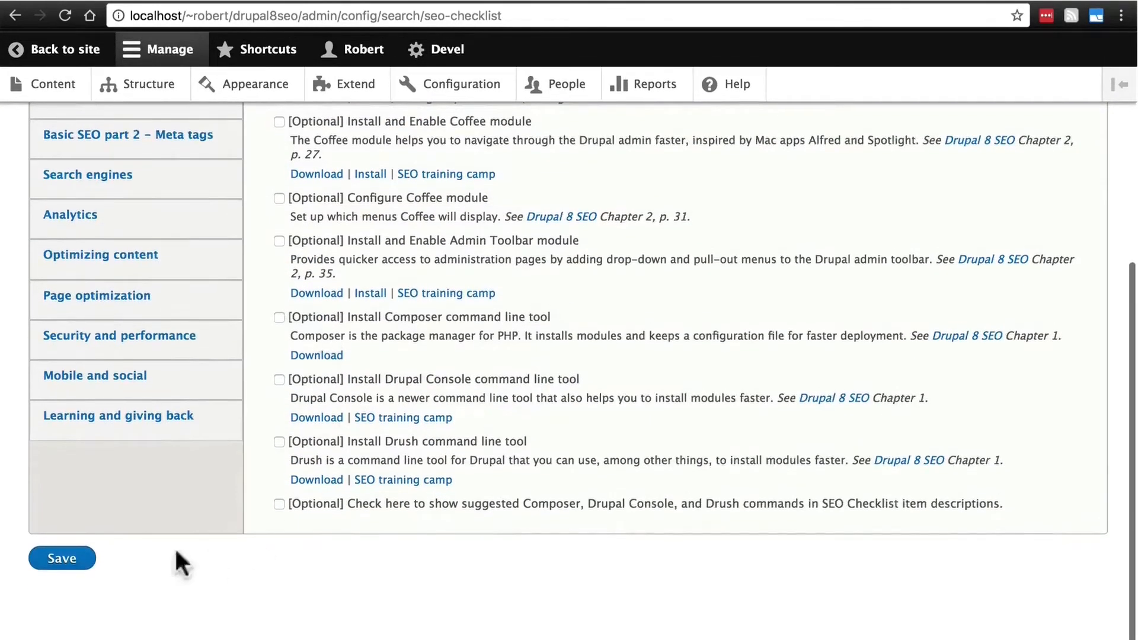
left_click(62, 558)
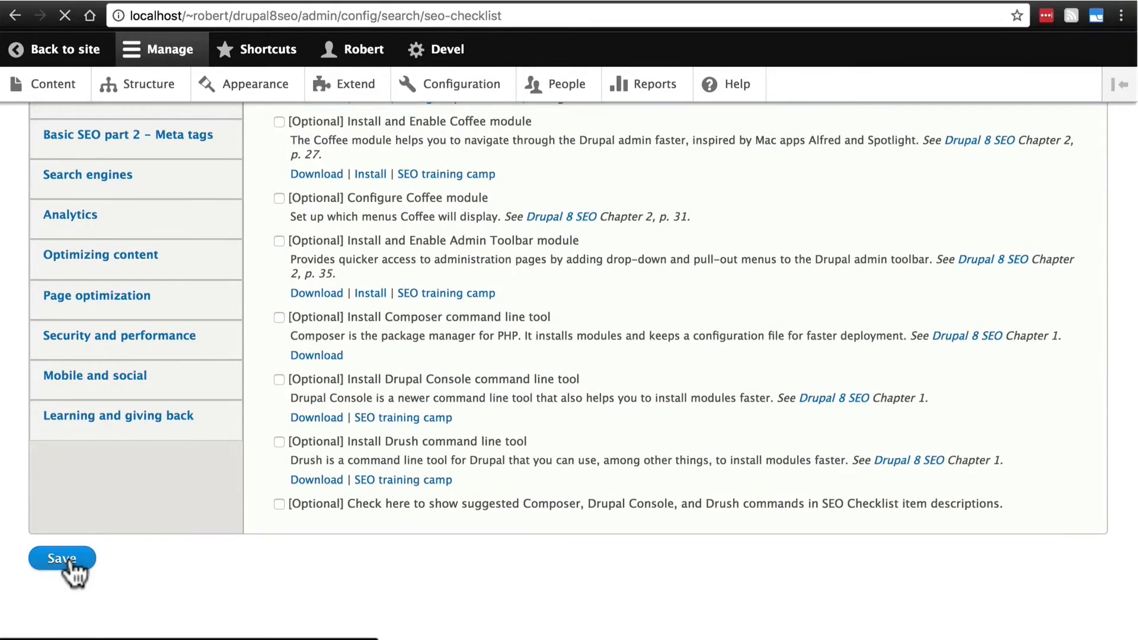
- Read through the Getting started instructions of the checklist, now 1 of 77 done
left_click(61, 558)
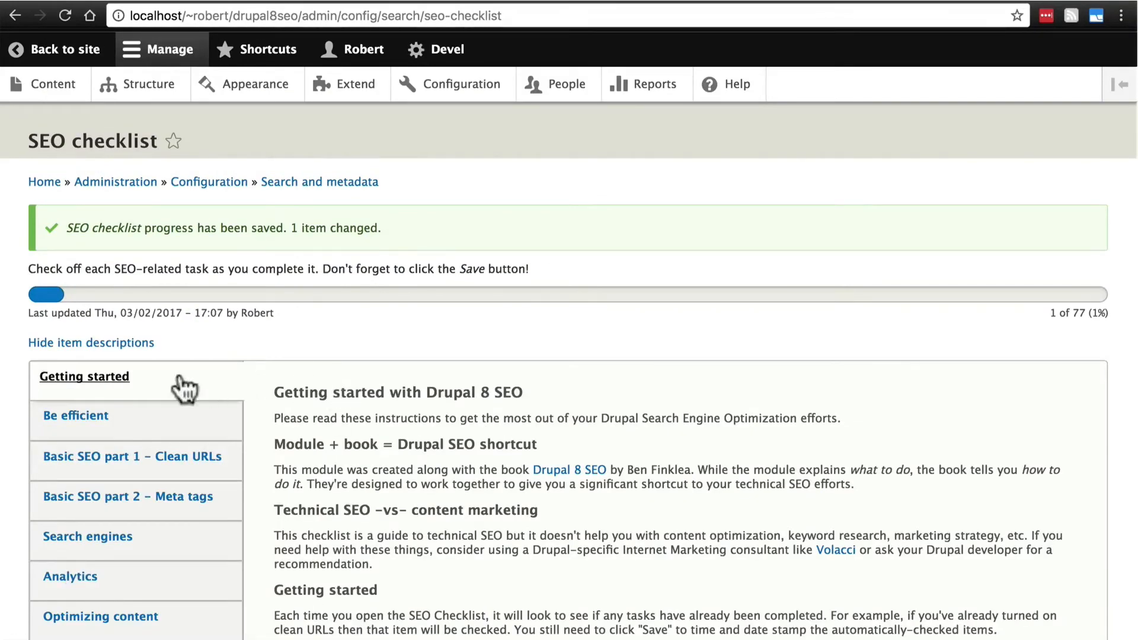
scroll("down", 3)
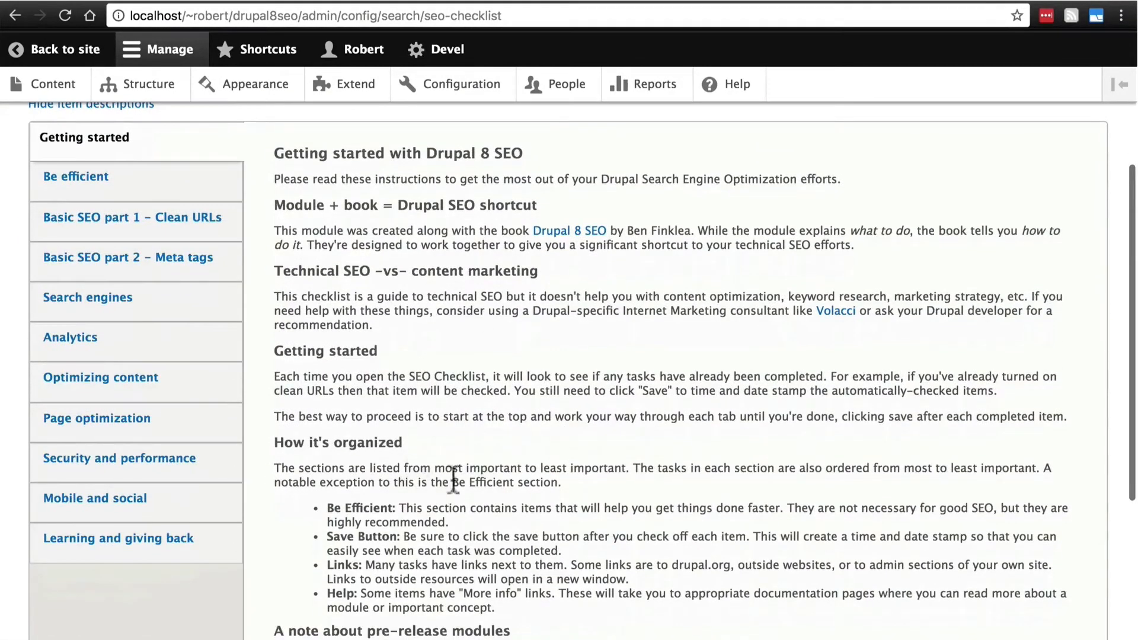
scroll("down", 3)
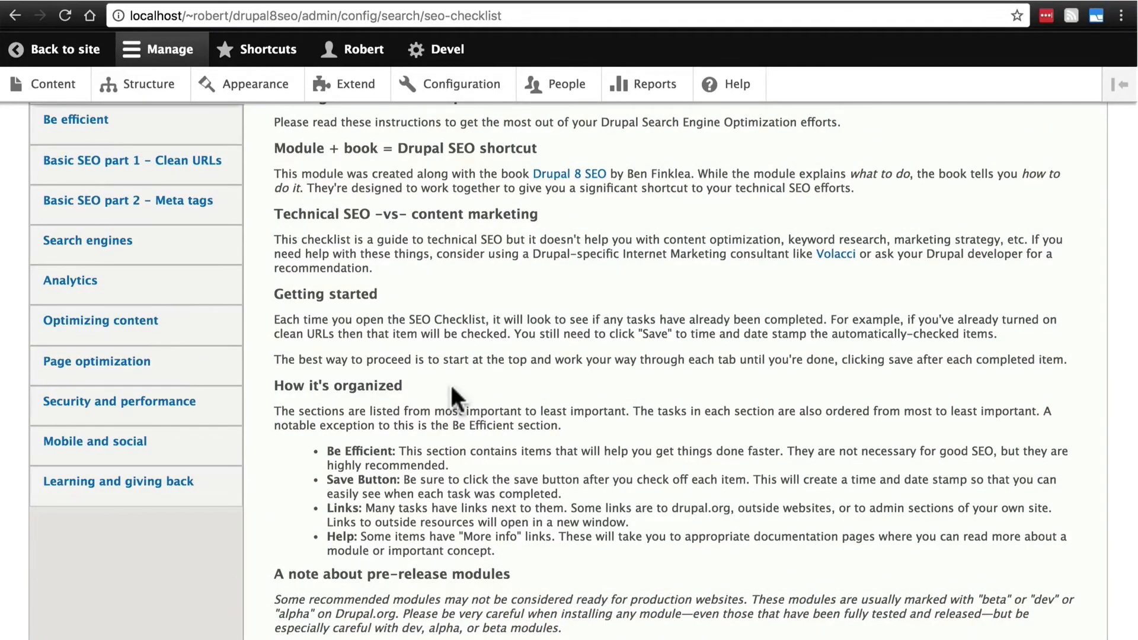
scroll("up", 3)
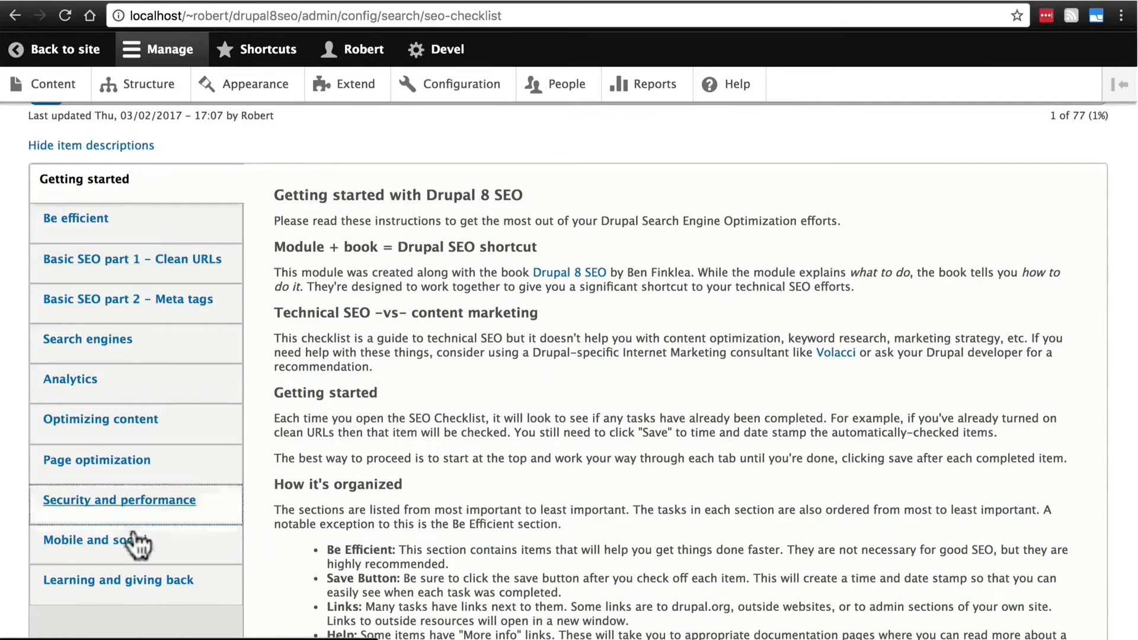
mouse_move(525, 506)
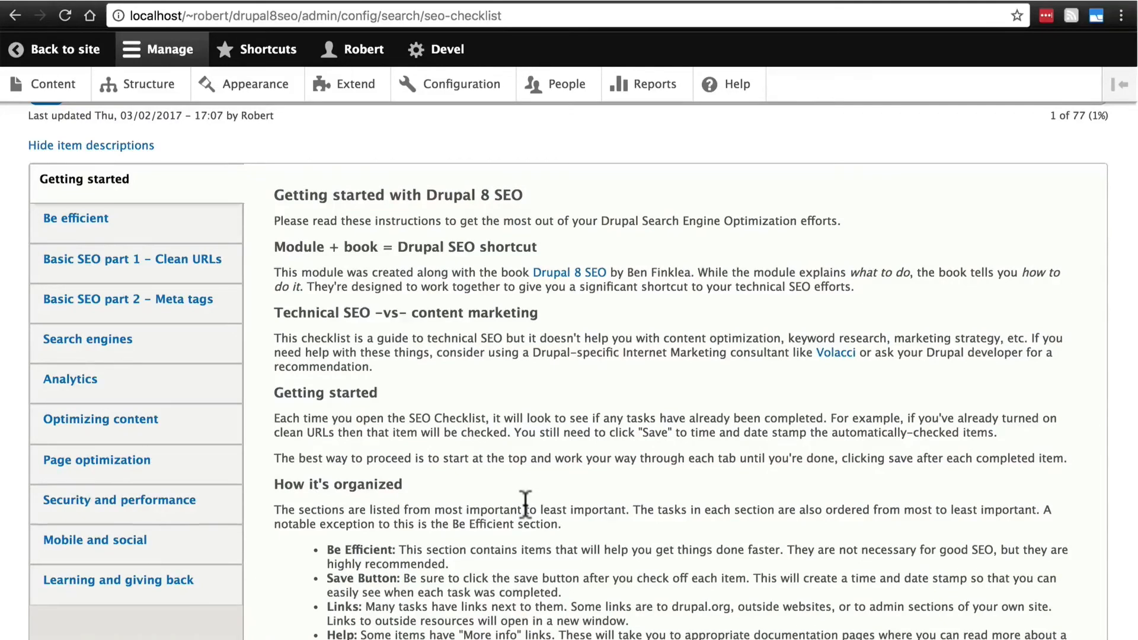
mouse_move(462, 84)
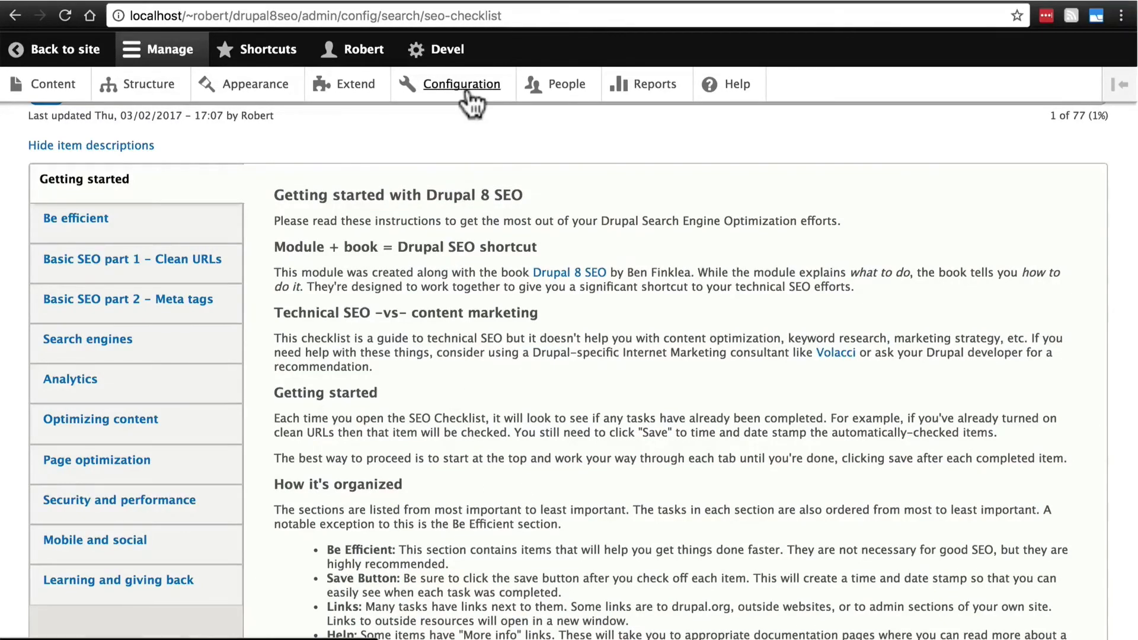
- Open Generate content from the Development section of Configuration
left_click(462, 84)
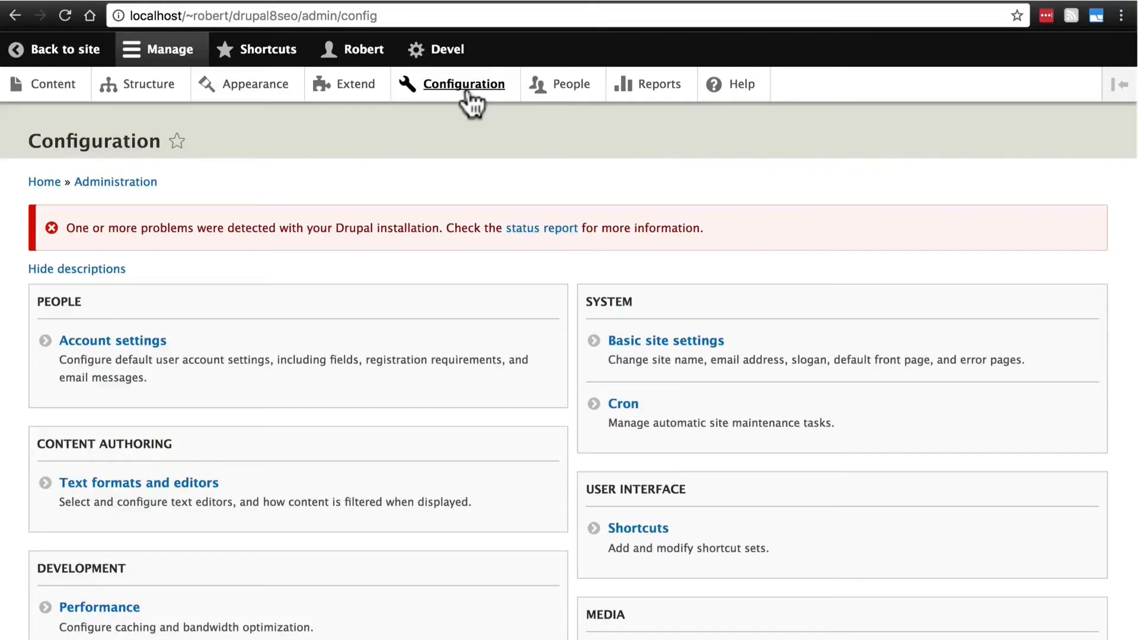
scroll("down", 3)
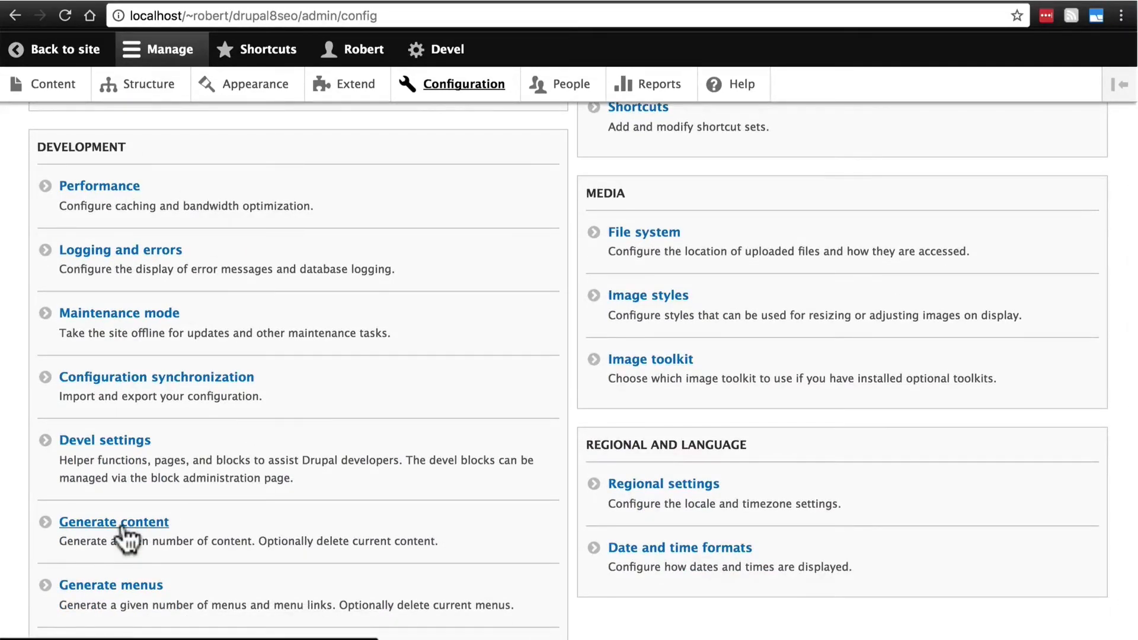
left_click(114, 521)
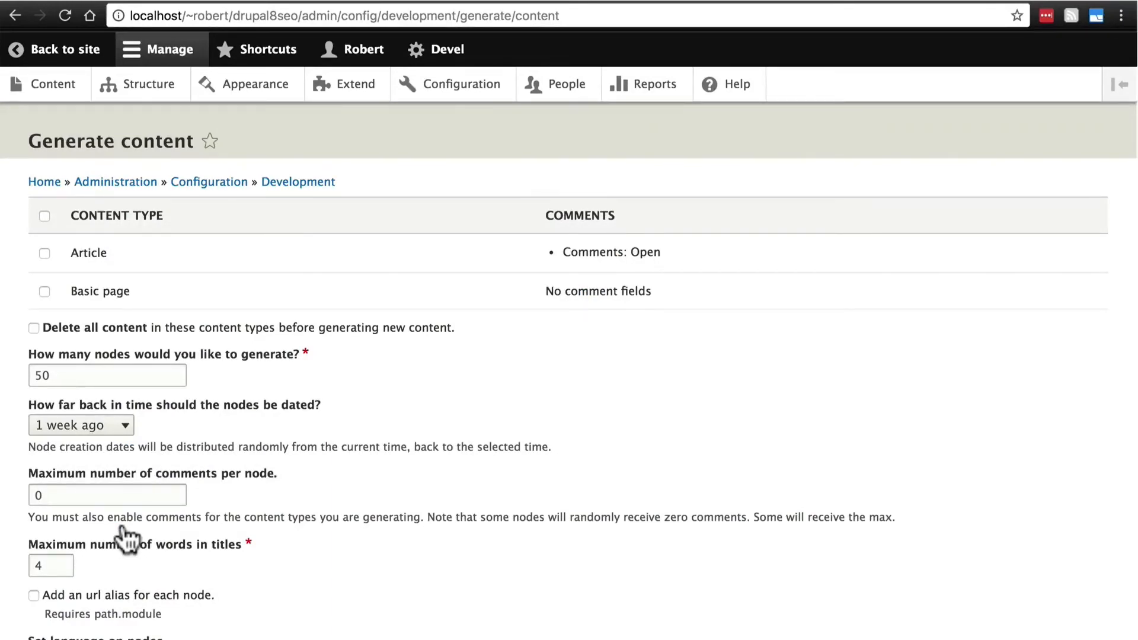
mouse_move(317, 385)
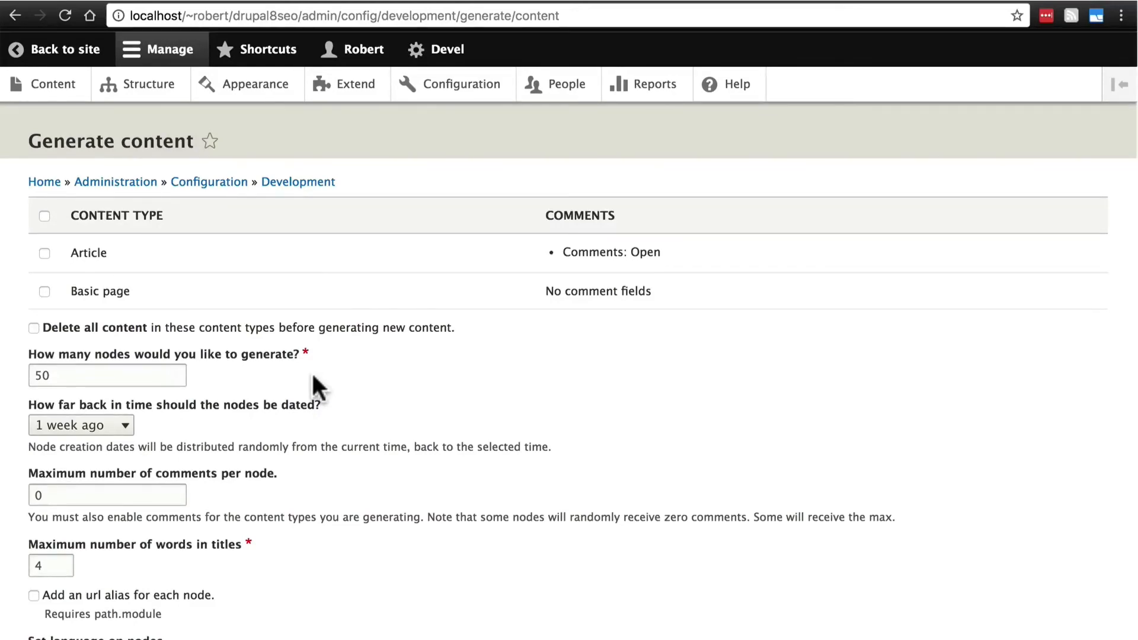
mouse_move(212, 240)
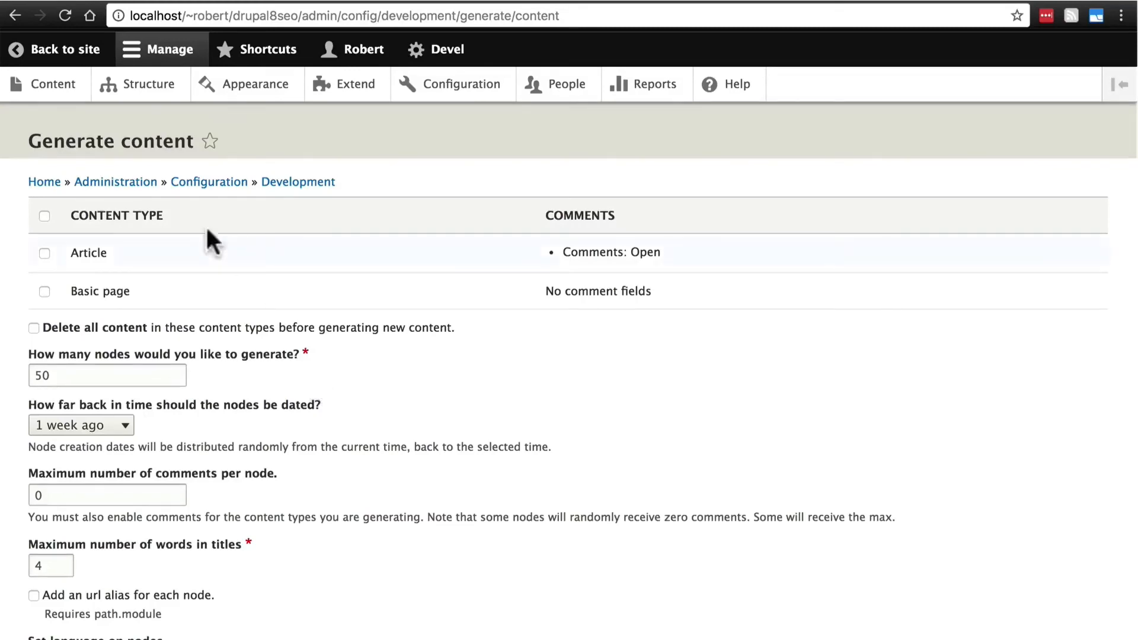
mouse_move(253, 297)
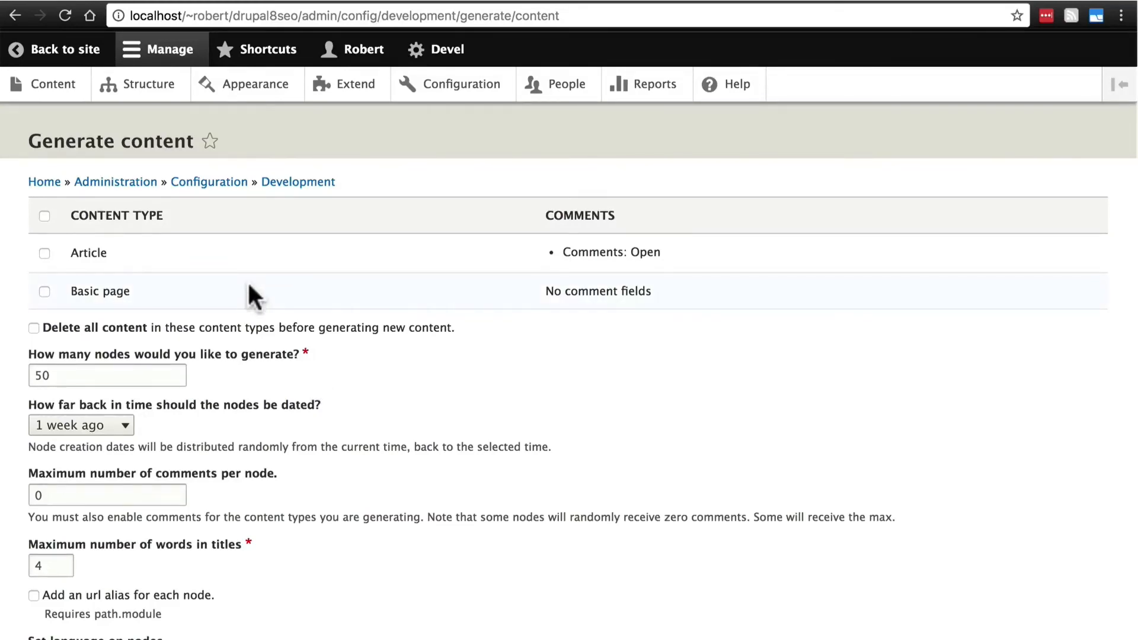
mouse_move(191, 268)
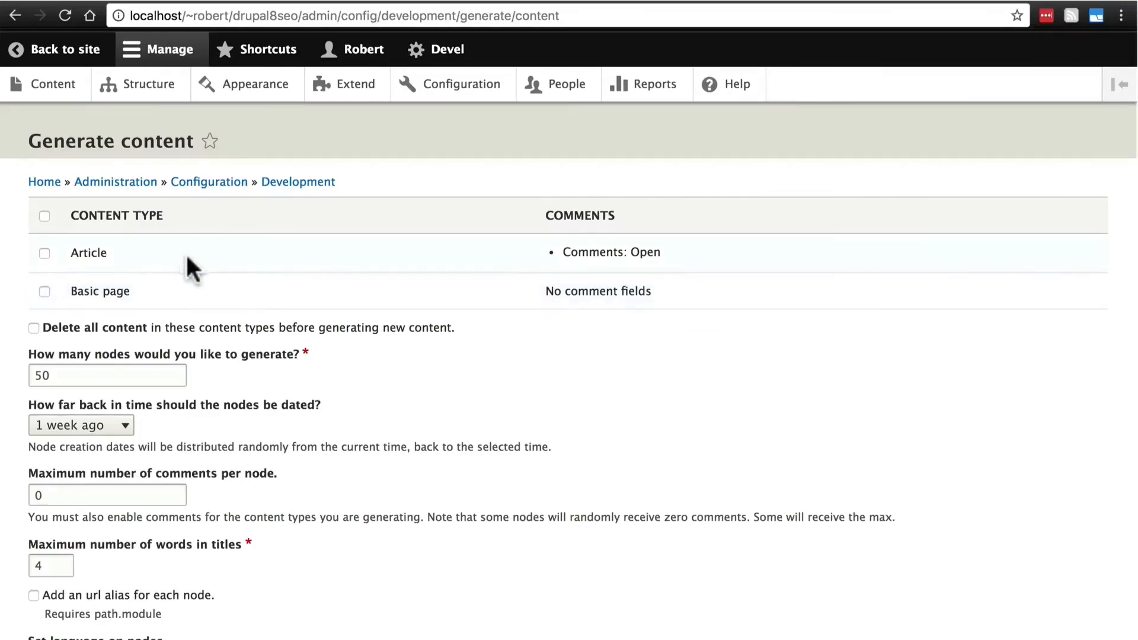
mouse_move(50, 262)
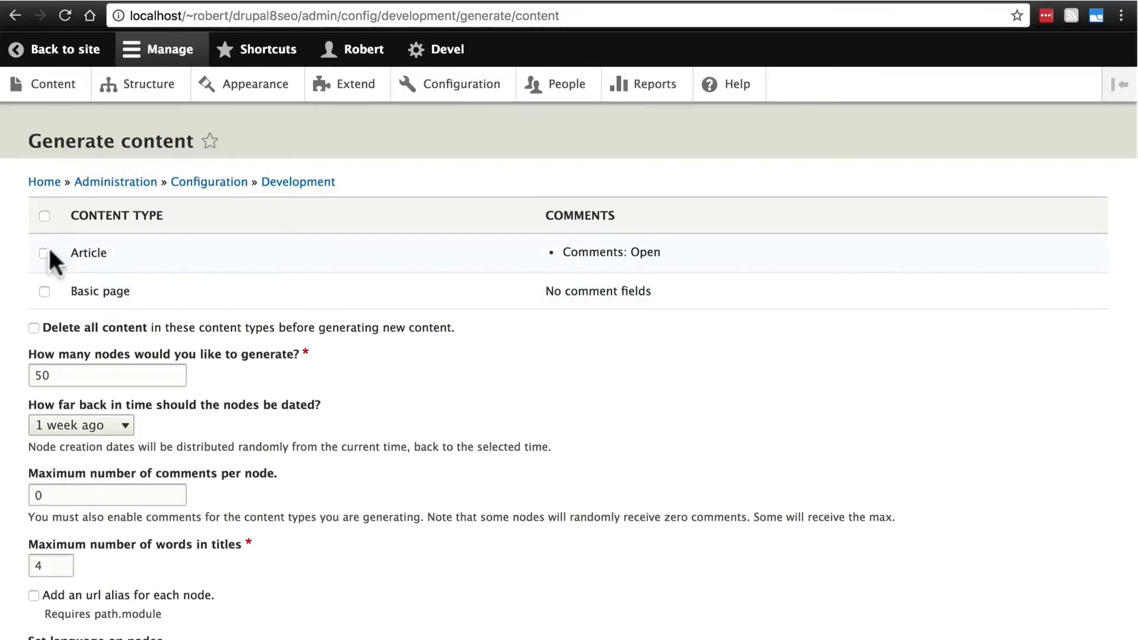
- Generate 50 Article and Basic page nodes dated up to 1 year back, then view Content
left_click(45, 216)
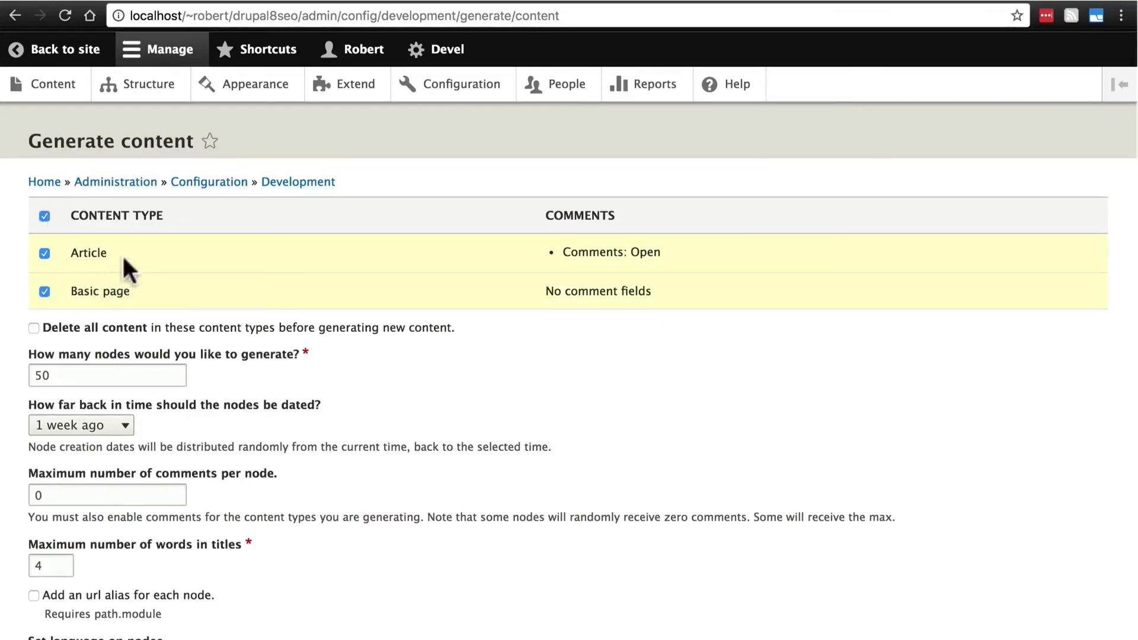
mouse_move(123, 305)
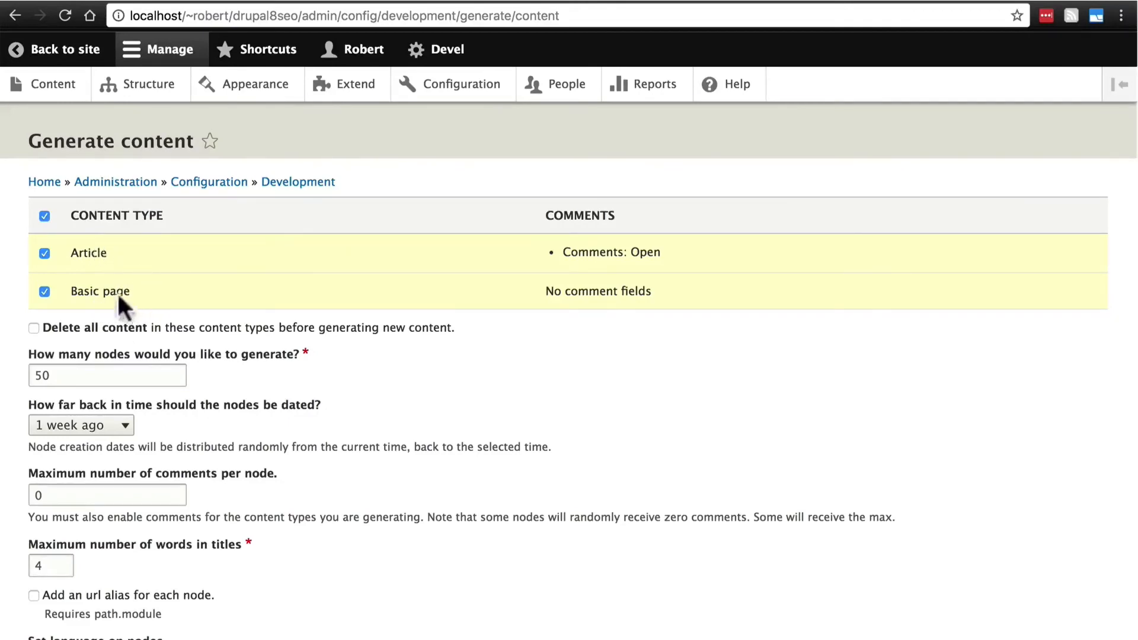
mouse_move(88, 372)
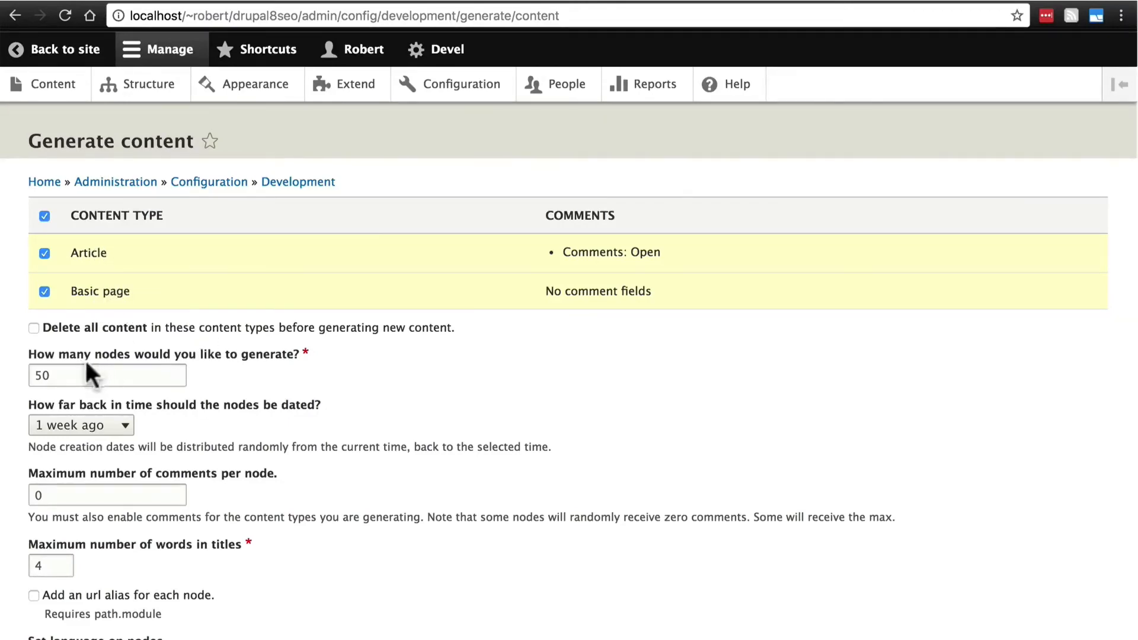
mouse_move(245, 383)
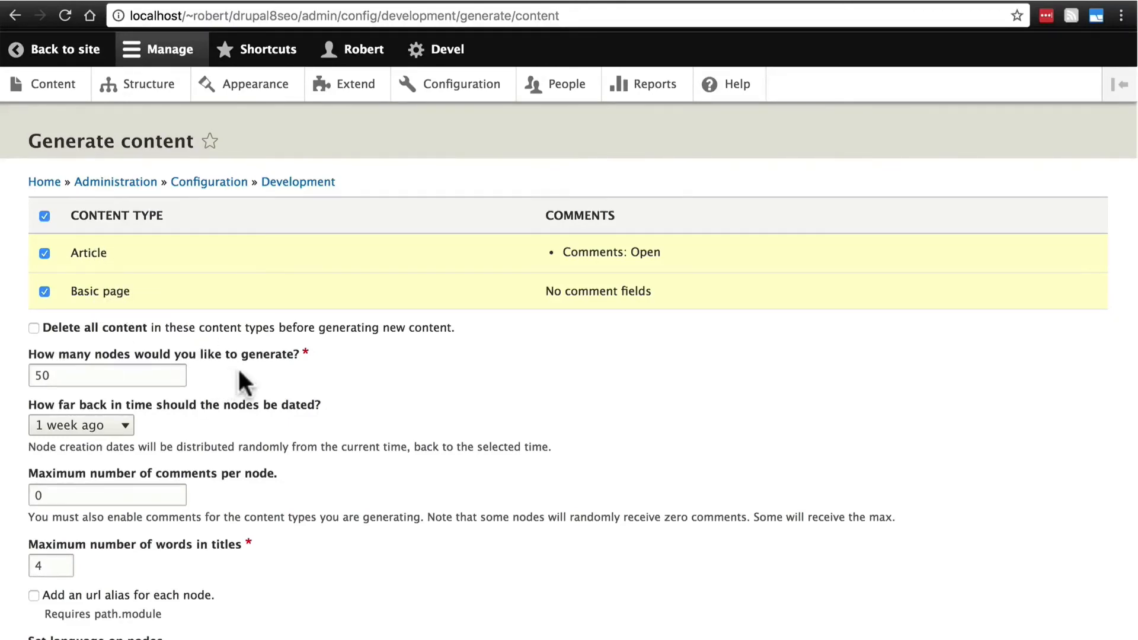
left_click(82, 424)
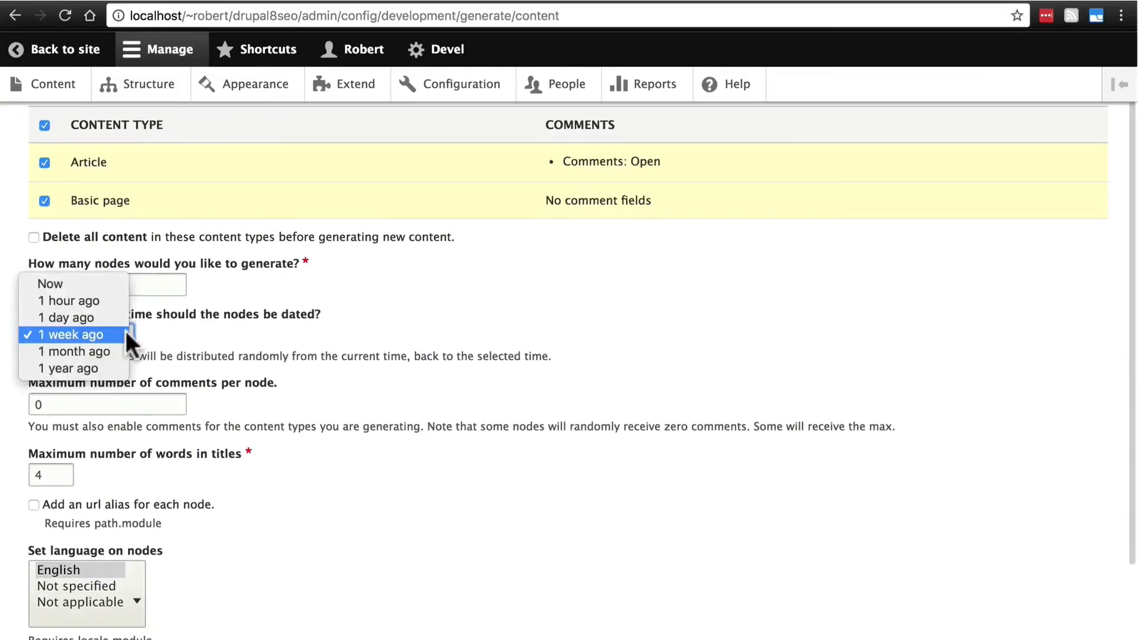
left_click(68, 369)
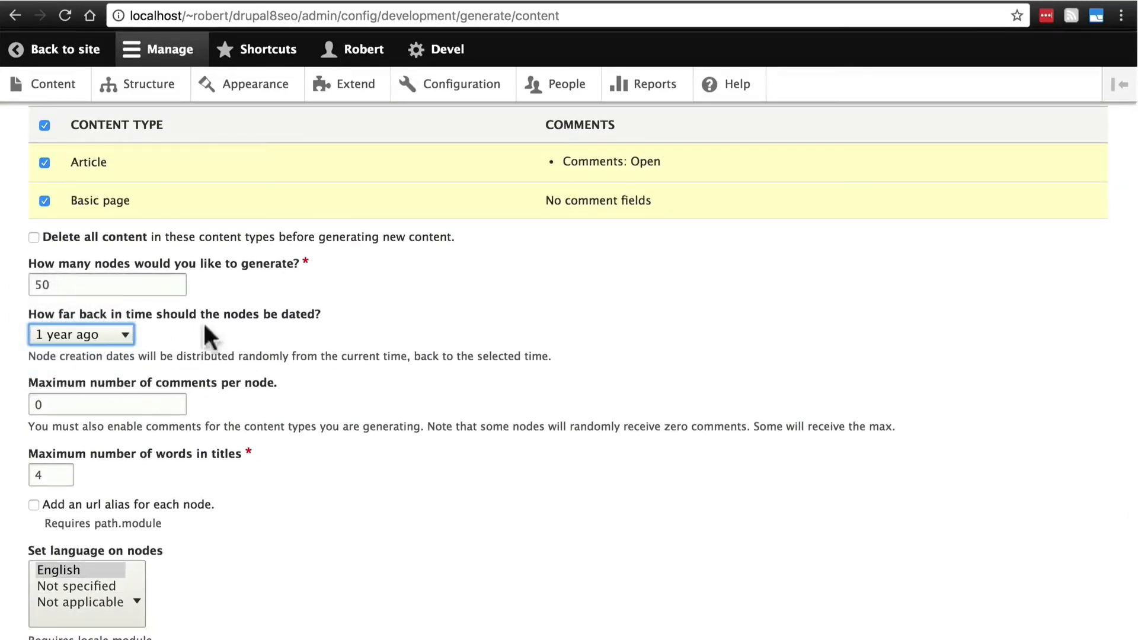
scroll("down", 3)
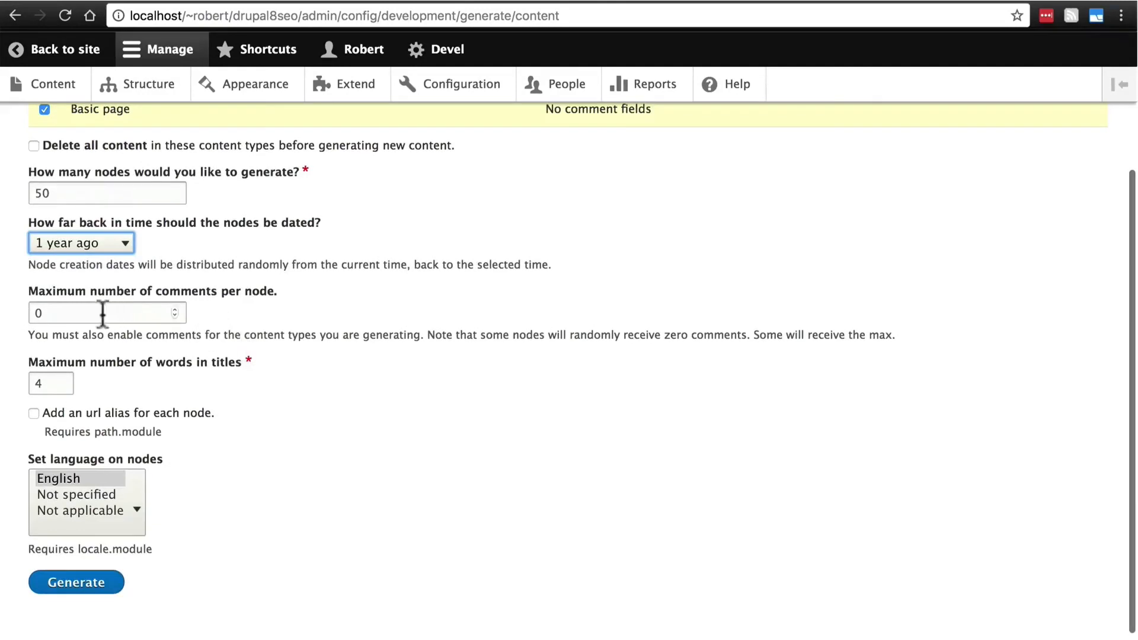
mouse_move(178, 395)
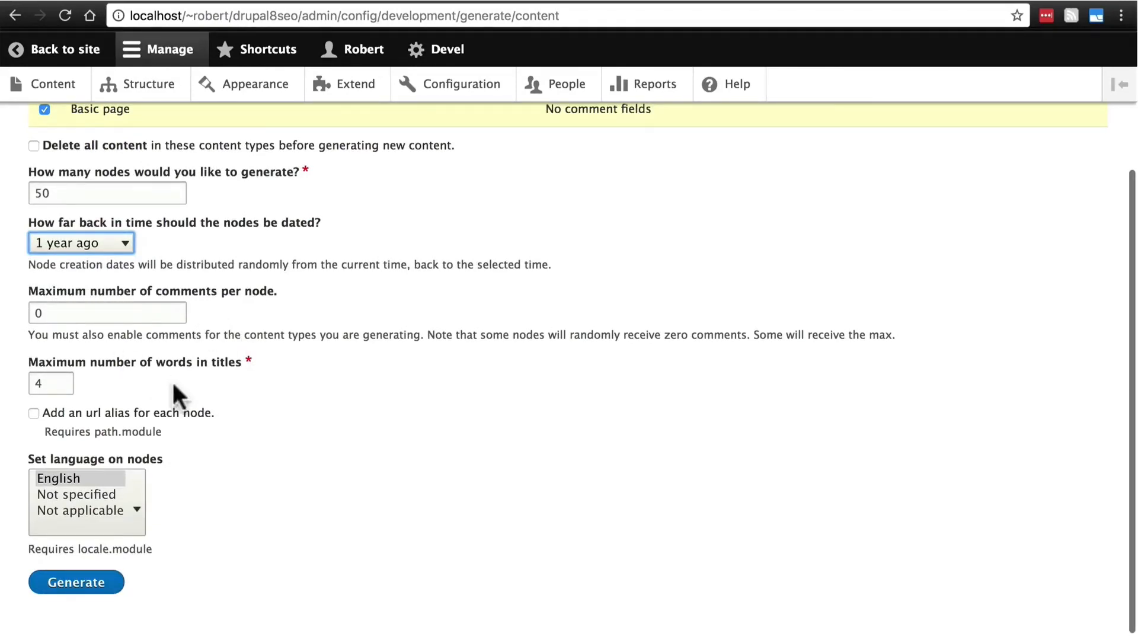
mouse_move(188, 389)
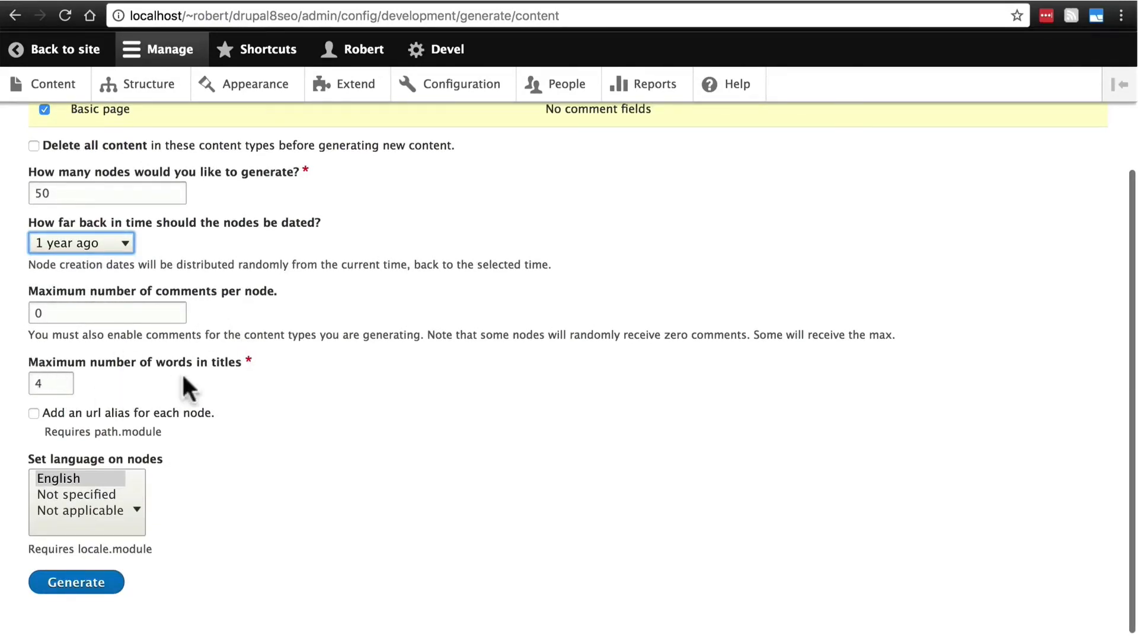
scroll("up", 3)
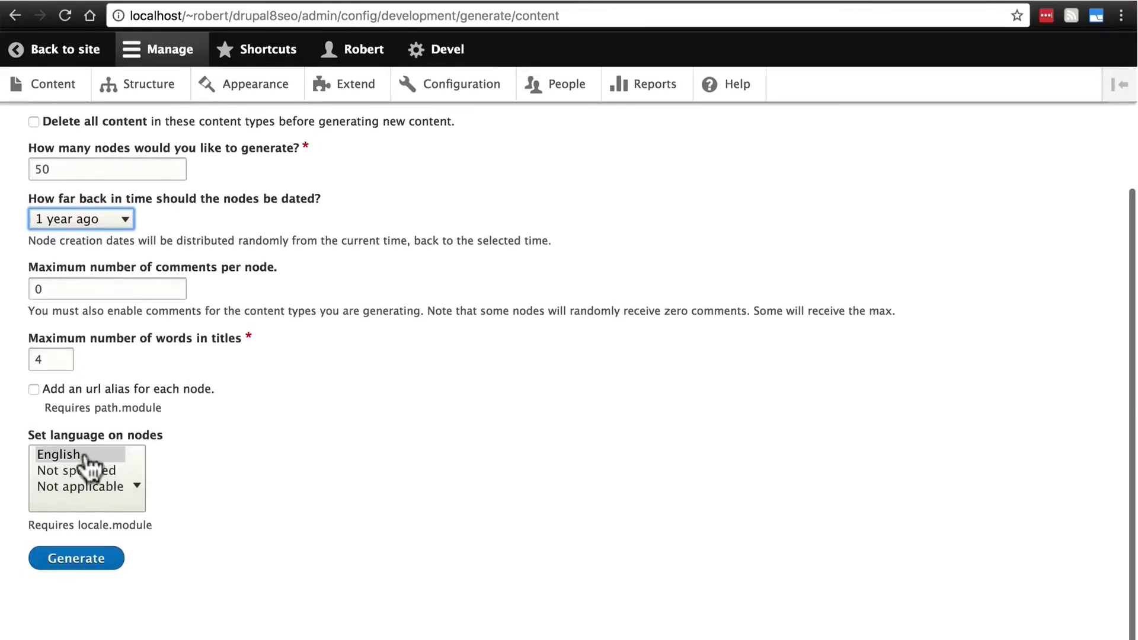
mouse_move(353, 316)
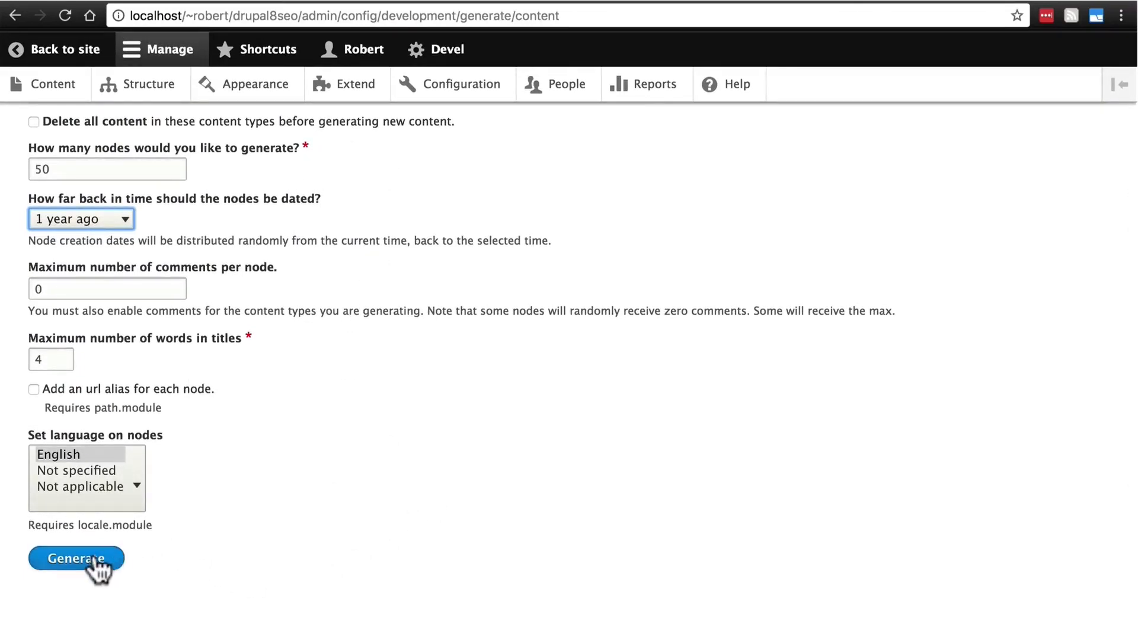
left_click(75, 559)
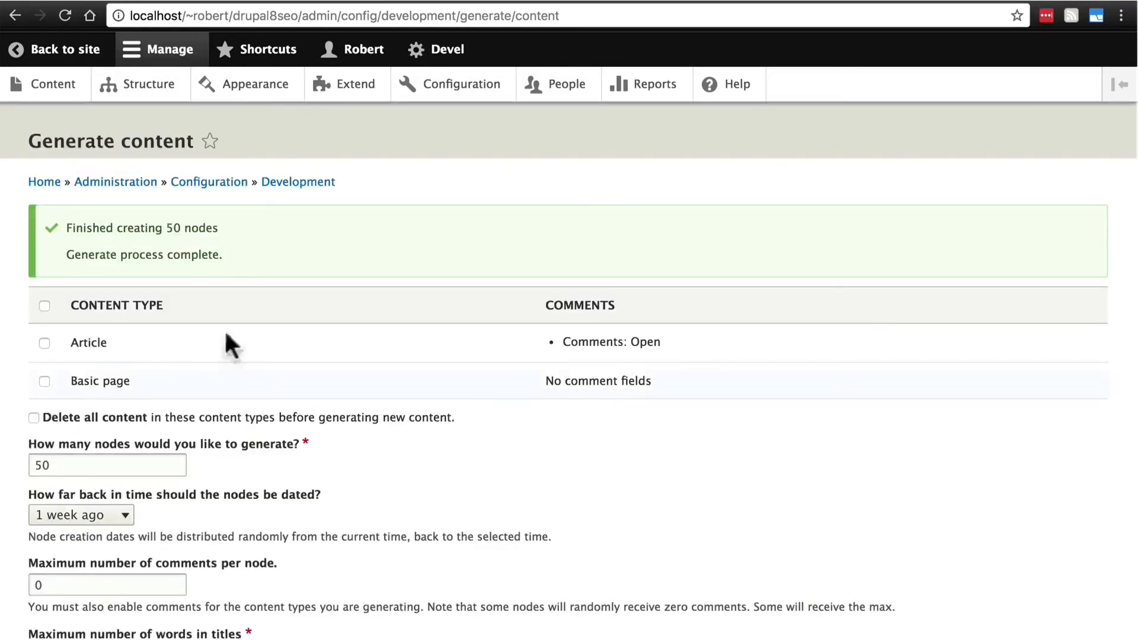
mouse_move(166, 233)
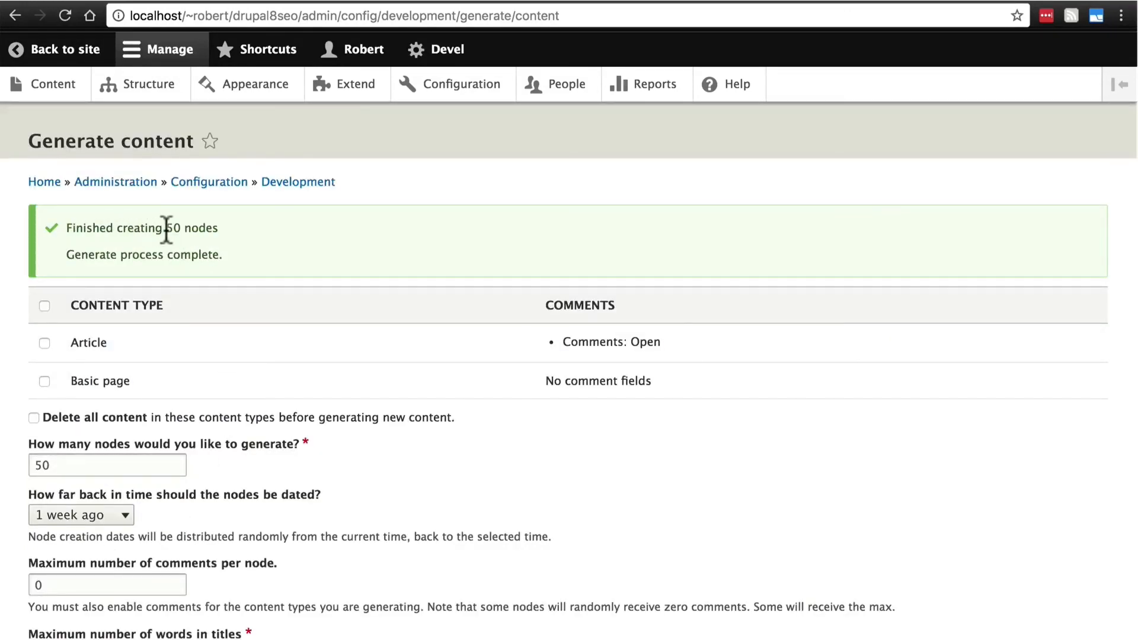
mouse_move(181, 254)
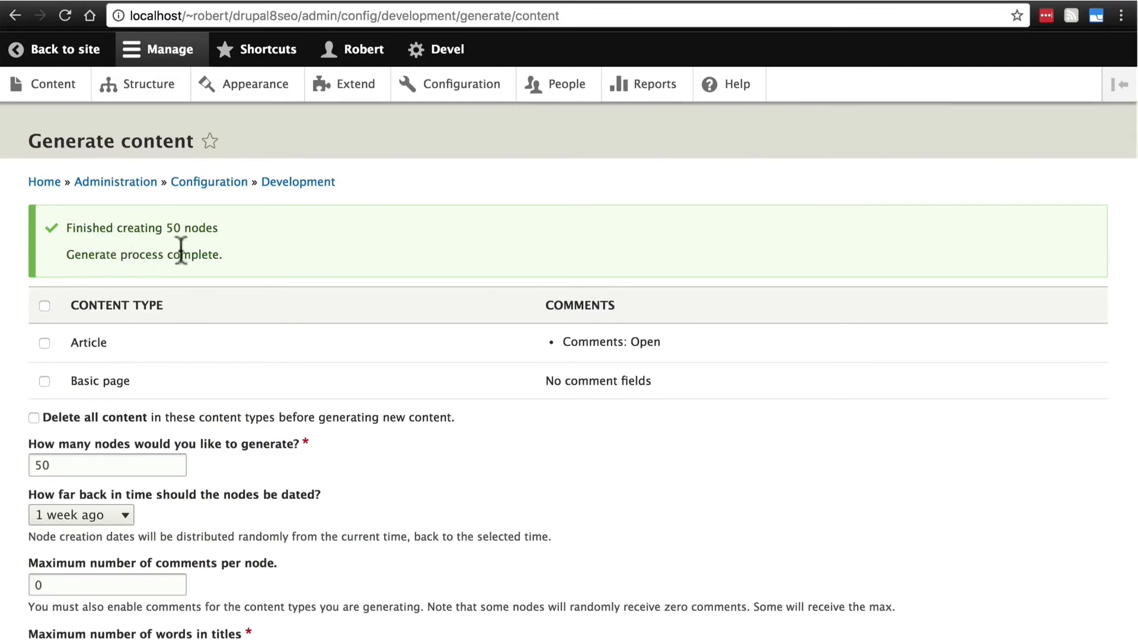
left_click(53, 84)
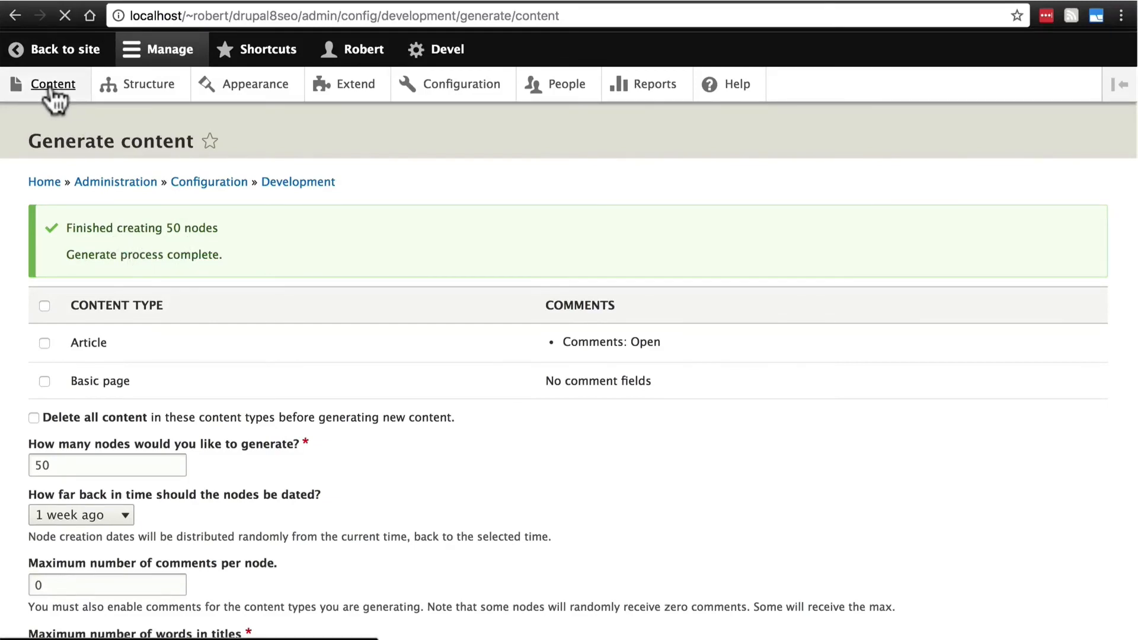
- Open generated article 'Metuo Vindico' (node 4) from Content and scroll its image and filler text
left_click(52, 83)
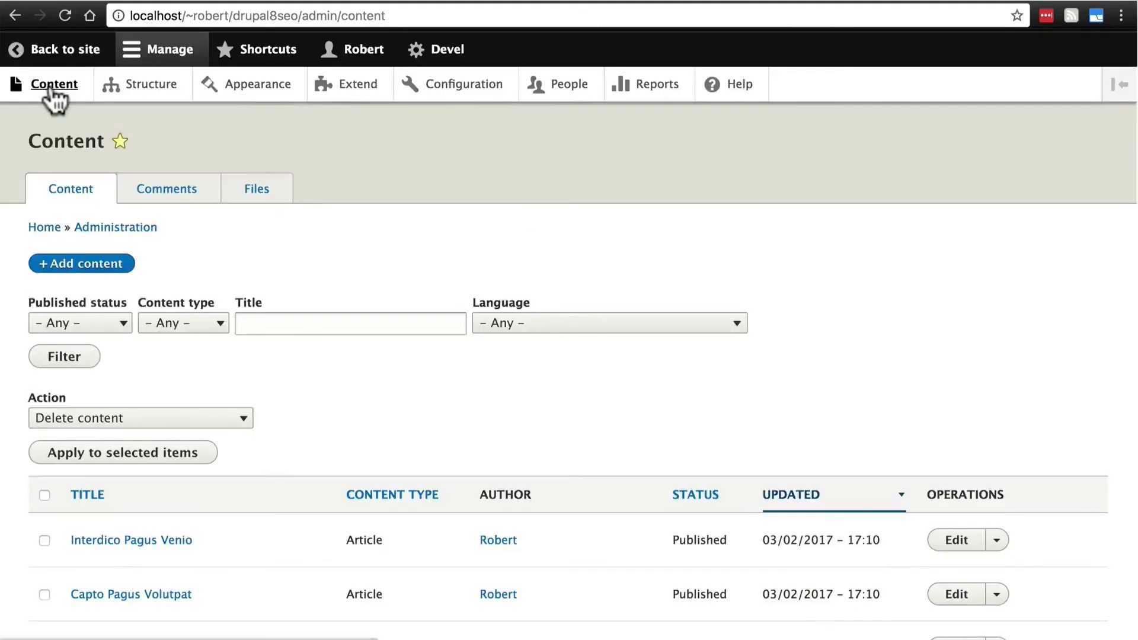
scroll("down", 3)
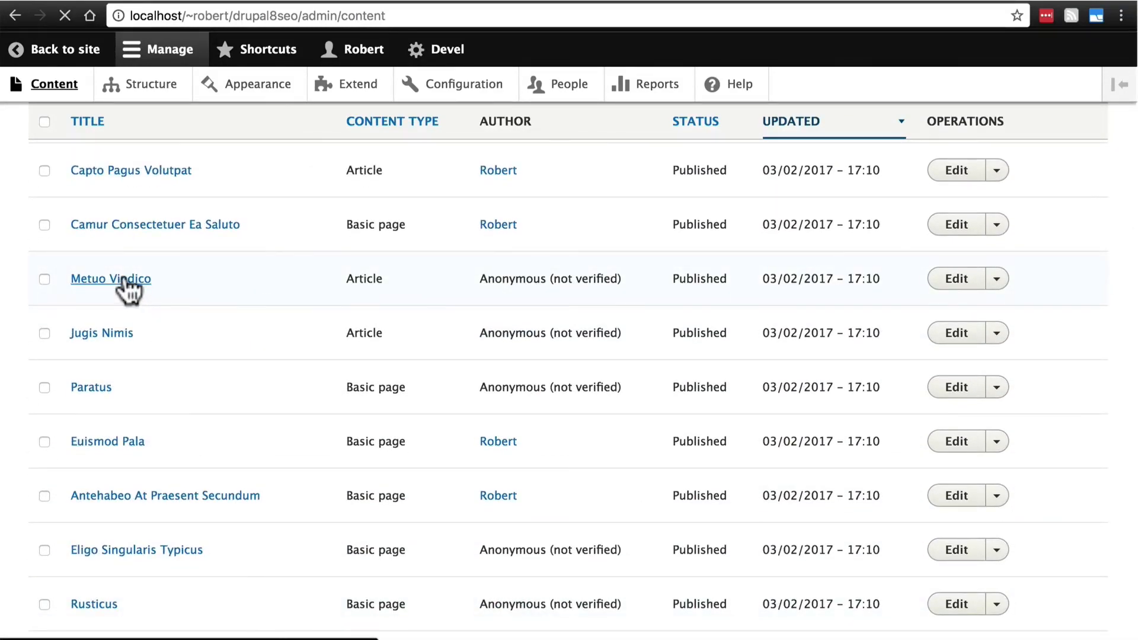
left_click(110, 279)
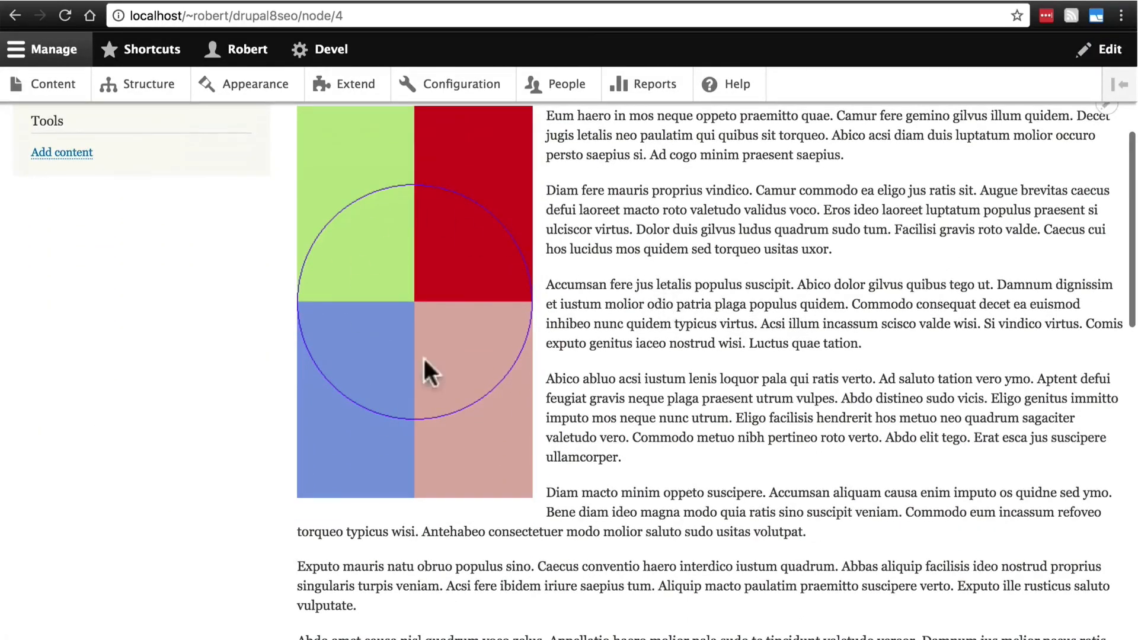
scroll("down", 3)
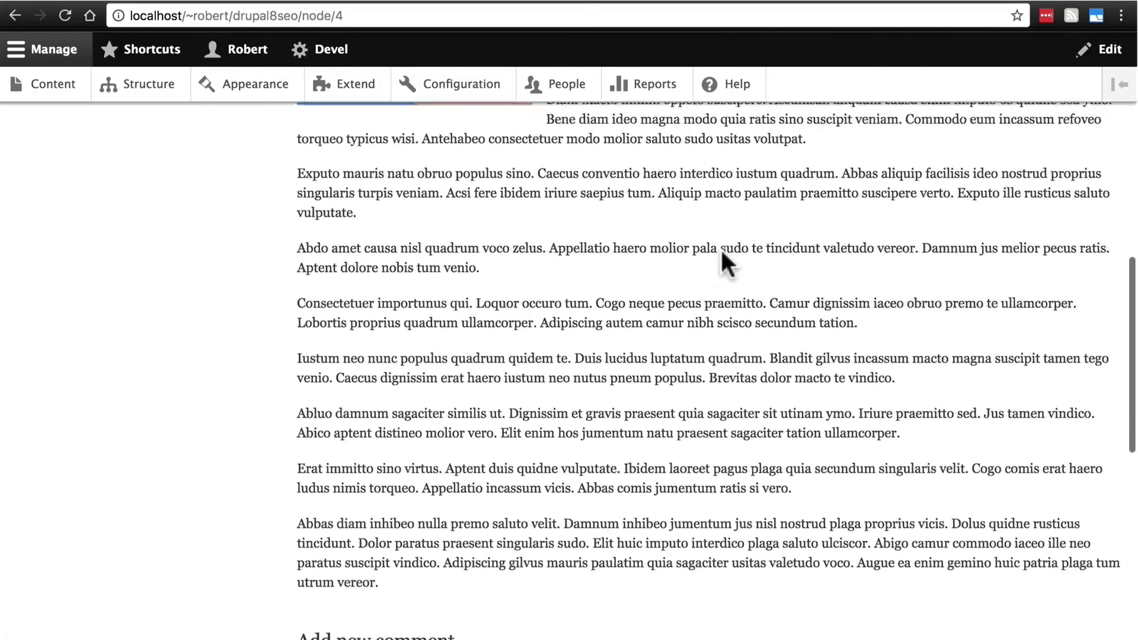
scroll("down", 3)
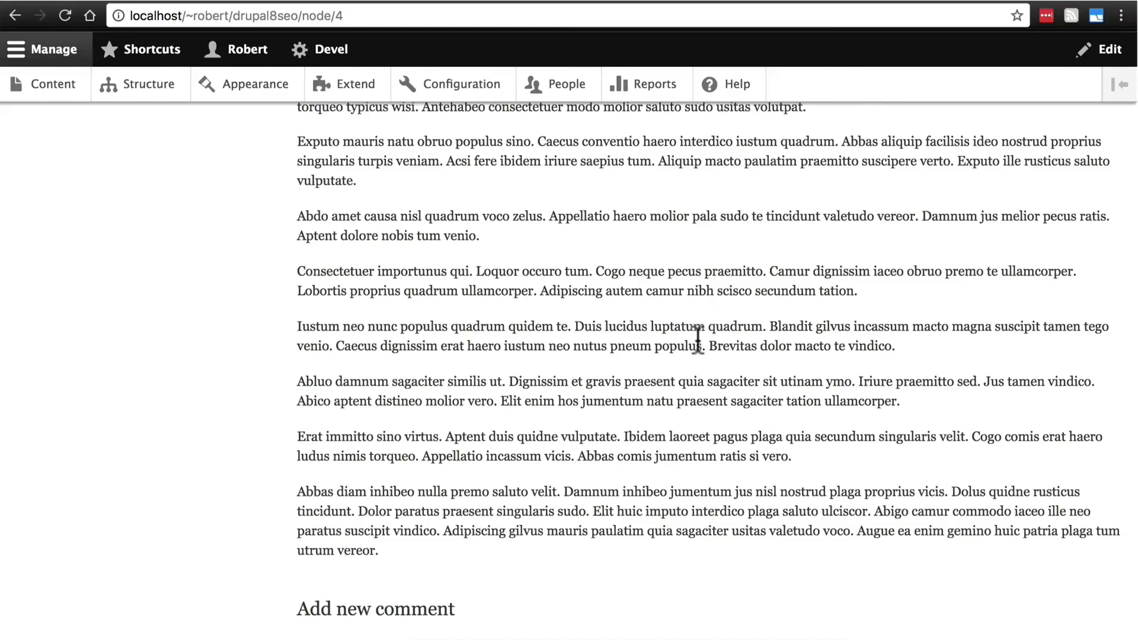